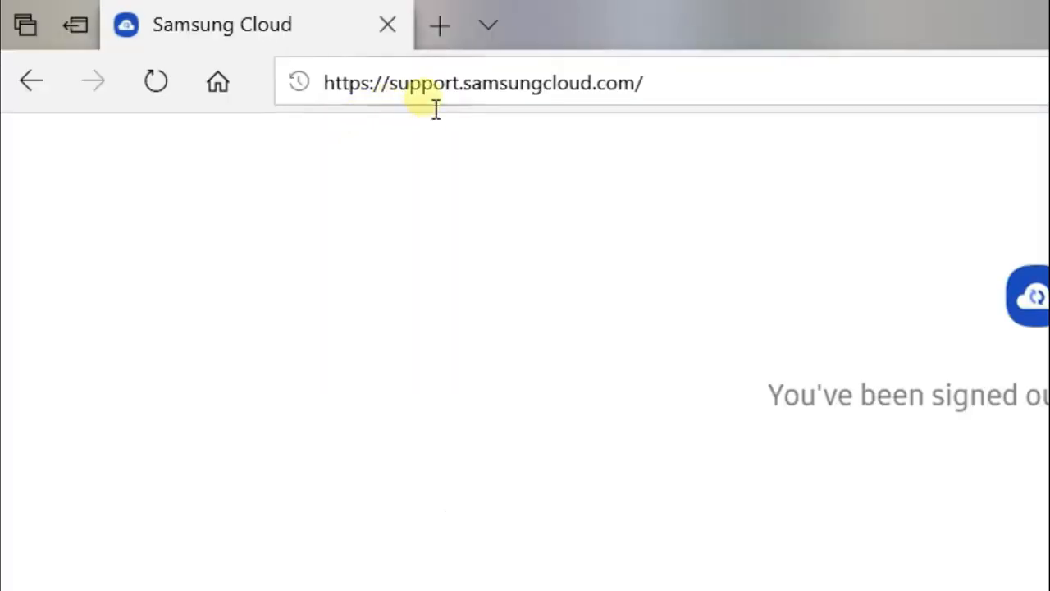
mouse_move(471, 110)
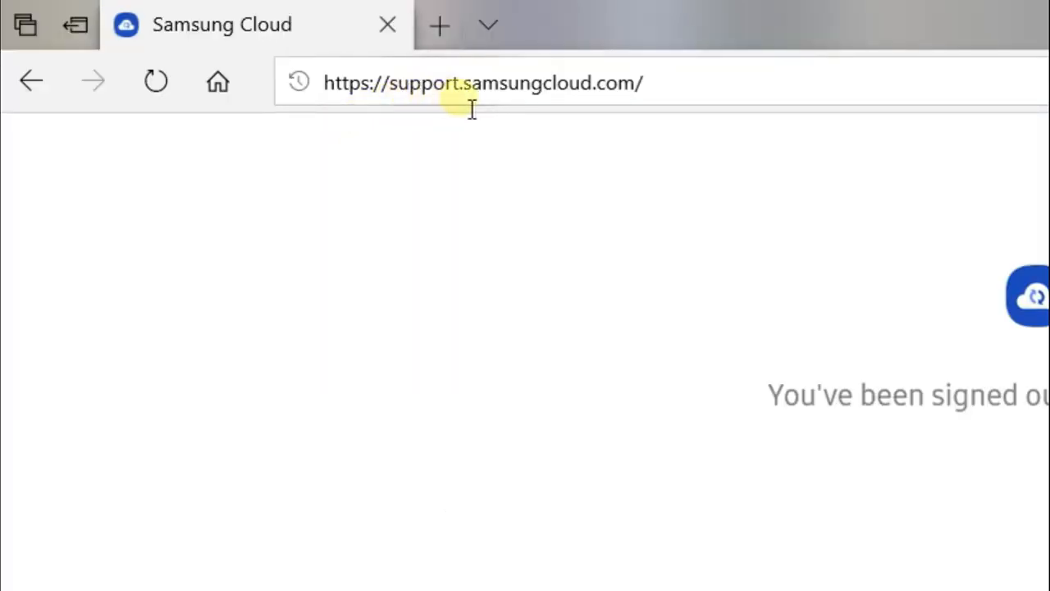
mouse_move(568, 107)
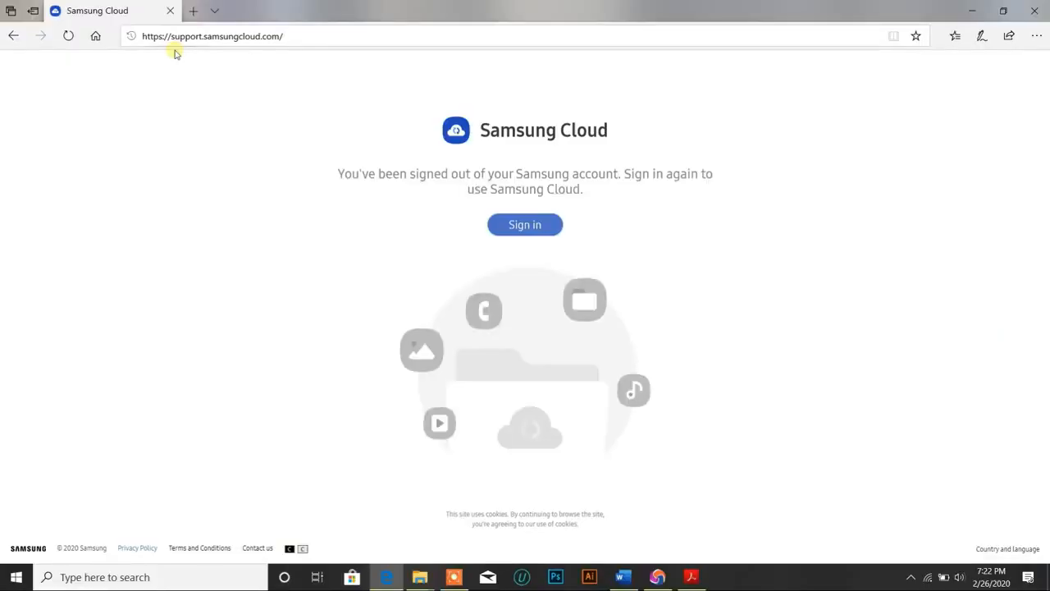
mouse_move(255, 52)
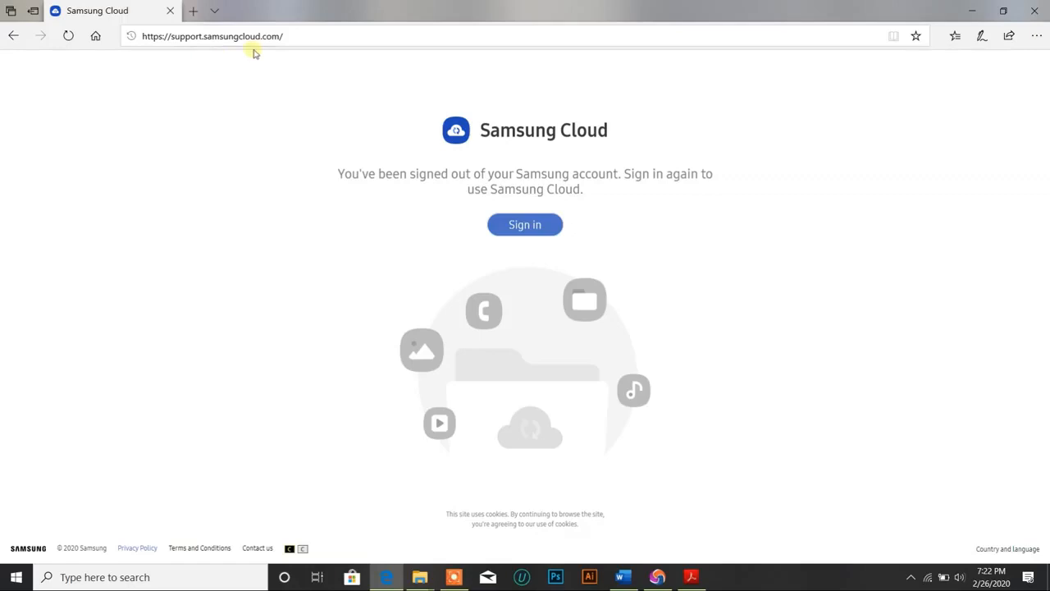
mouse_move(521, 268)
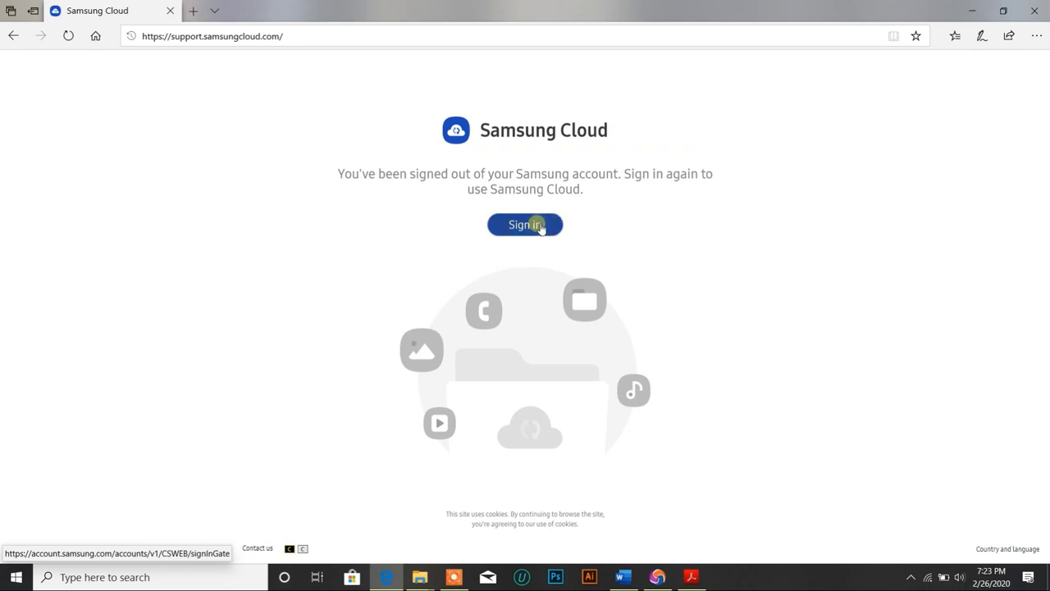
Step: Sign in to Samsung Cloud with the Samsung account ID and password
left_click(524, 224)
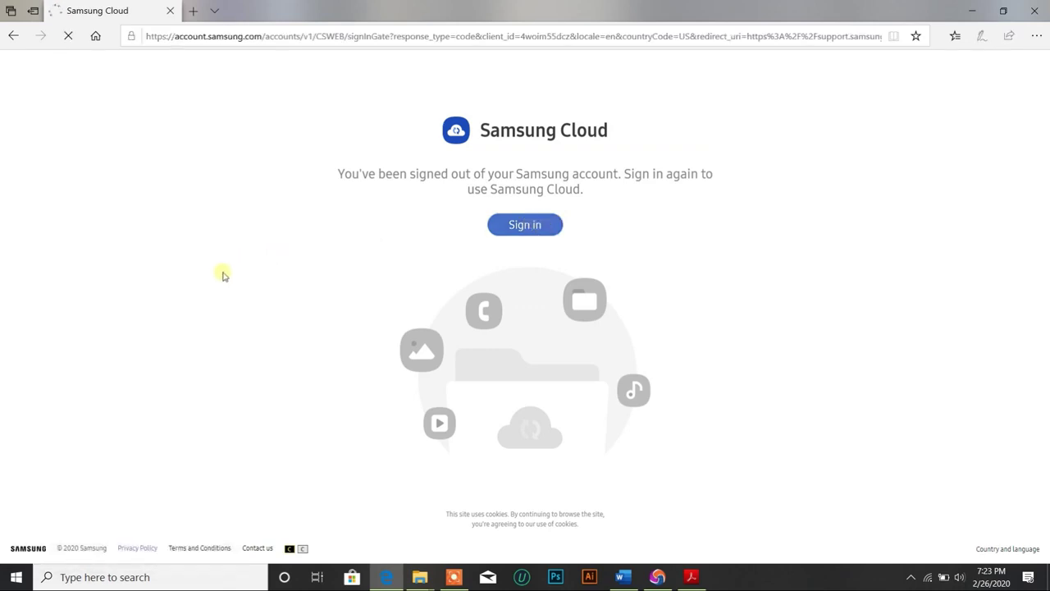
left_click(525, 224)
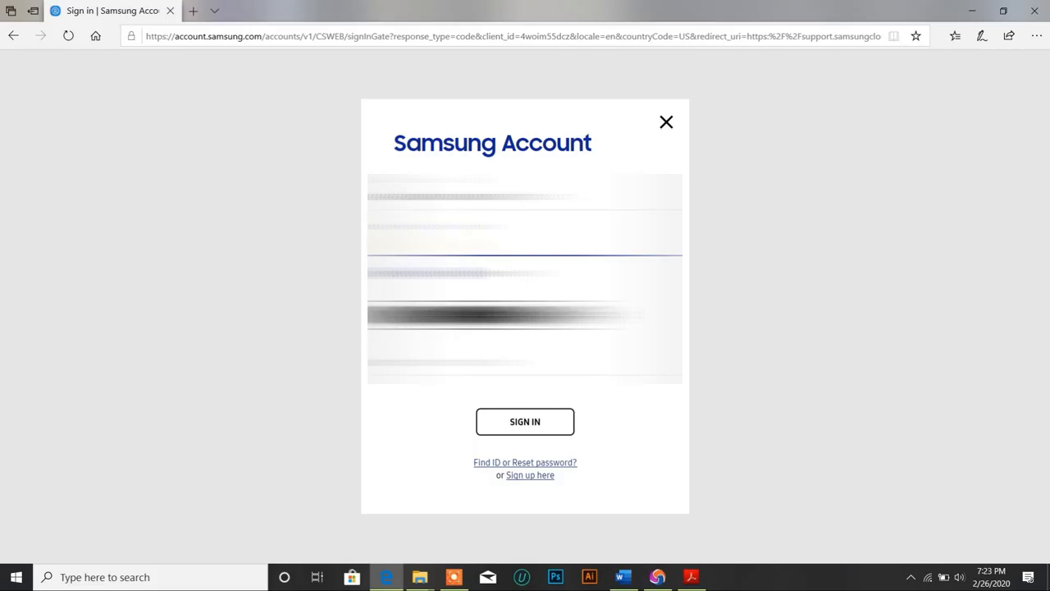
left_click(524, 421)
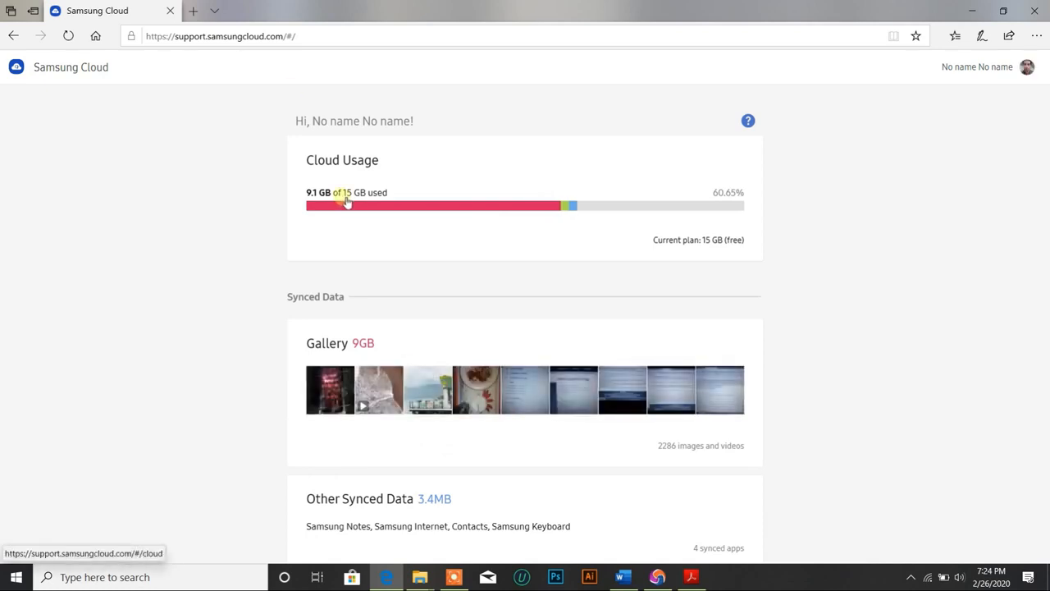
mouse_move(284, 178)
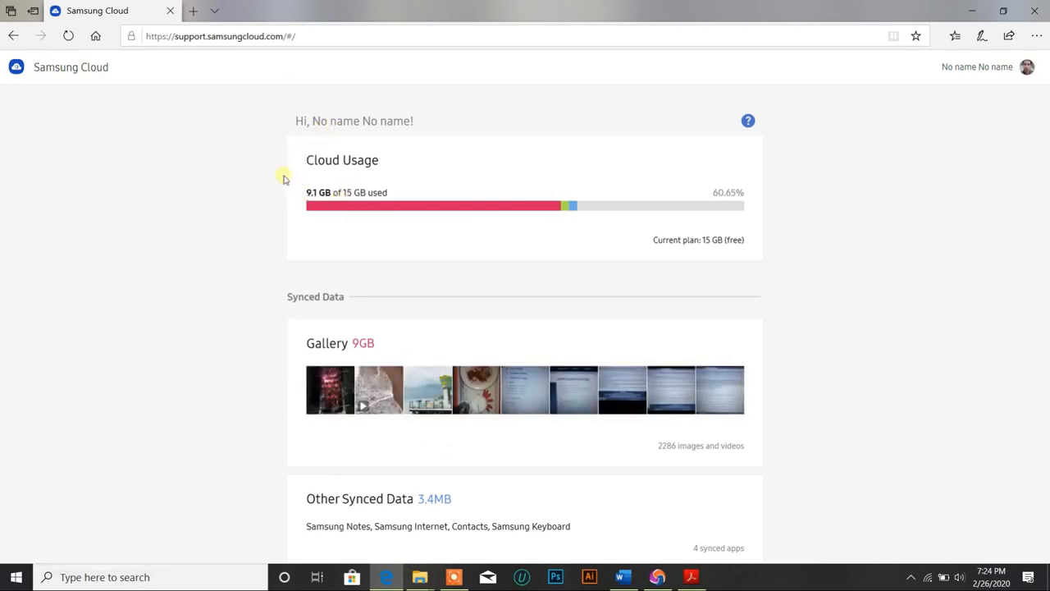
mouse_move(315, 160)
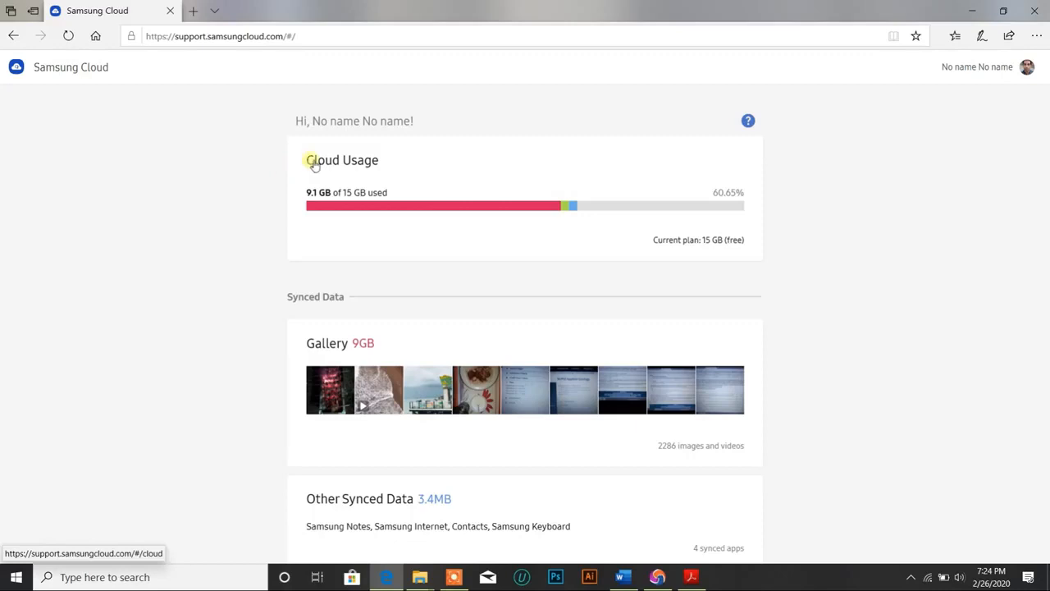
mouse_move(373, 164)
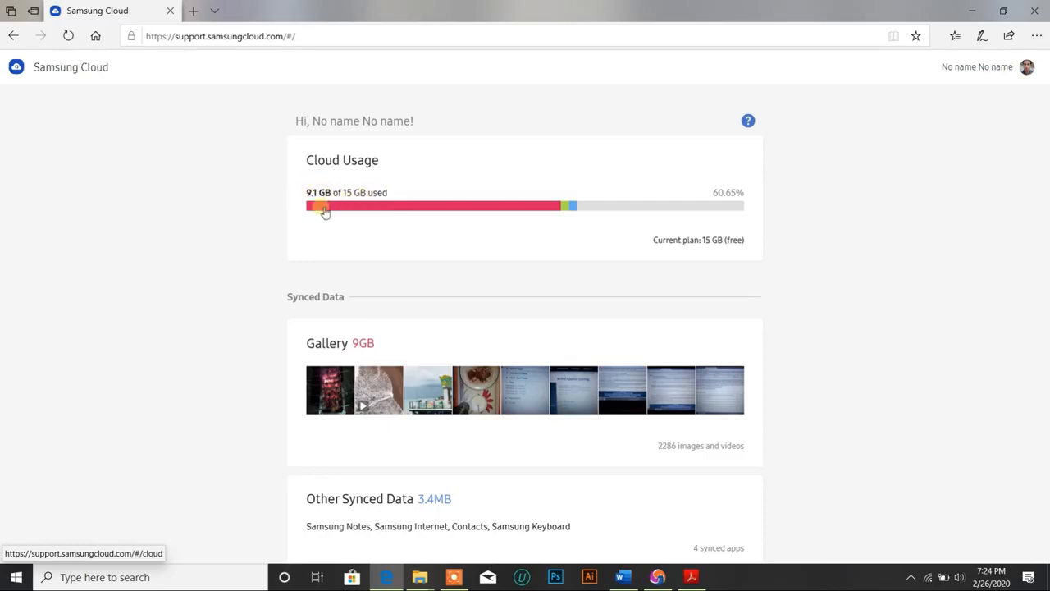
mouse_move(623, 265)
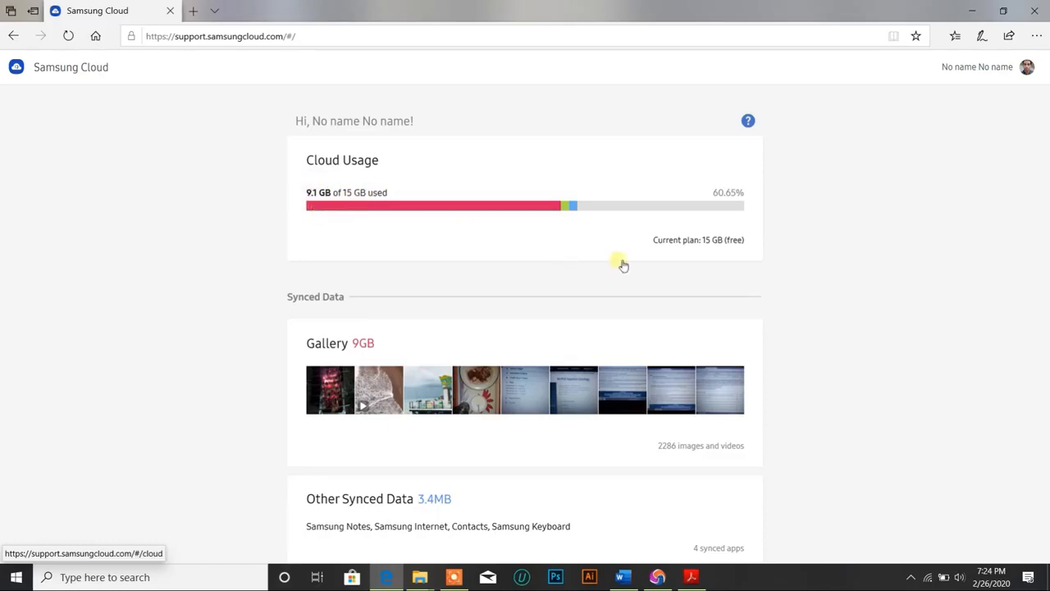
mouse_move(636, 250)
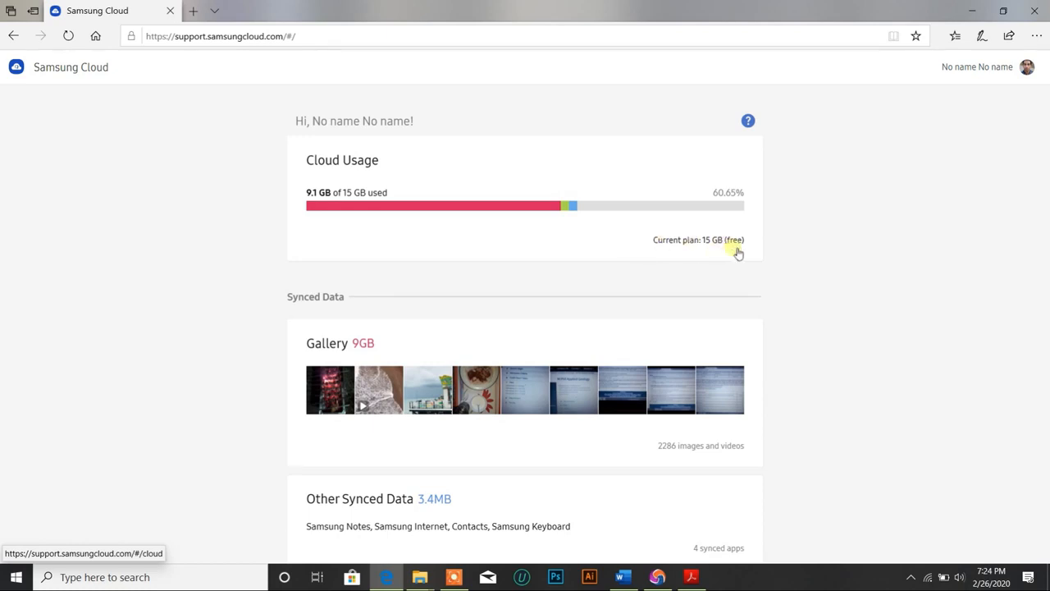
mouse_move(696, 244)
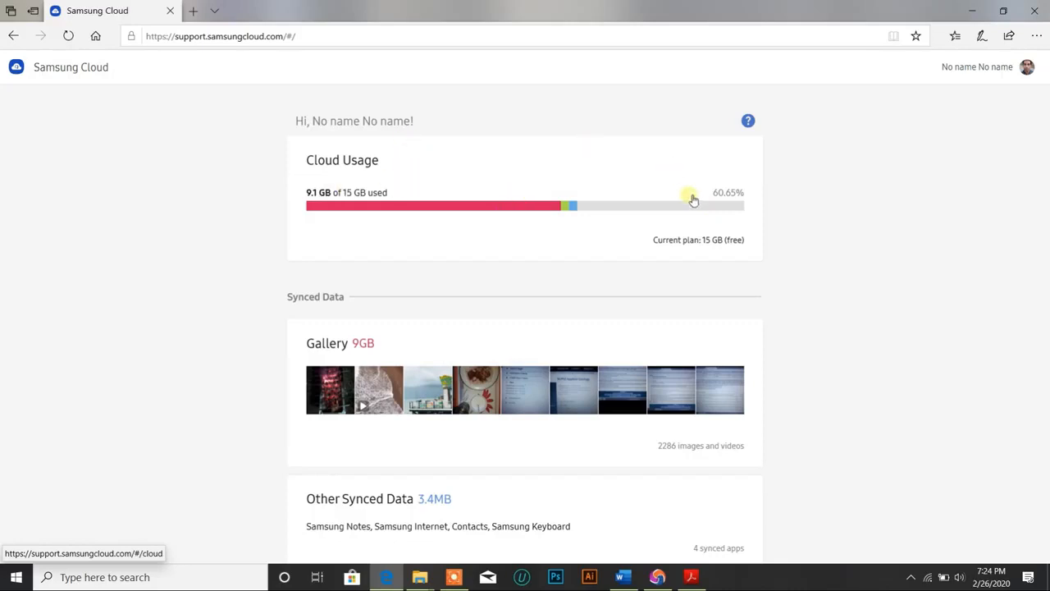
mouse_move(720, 190)
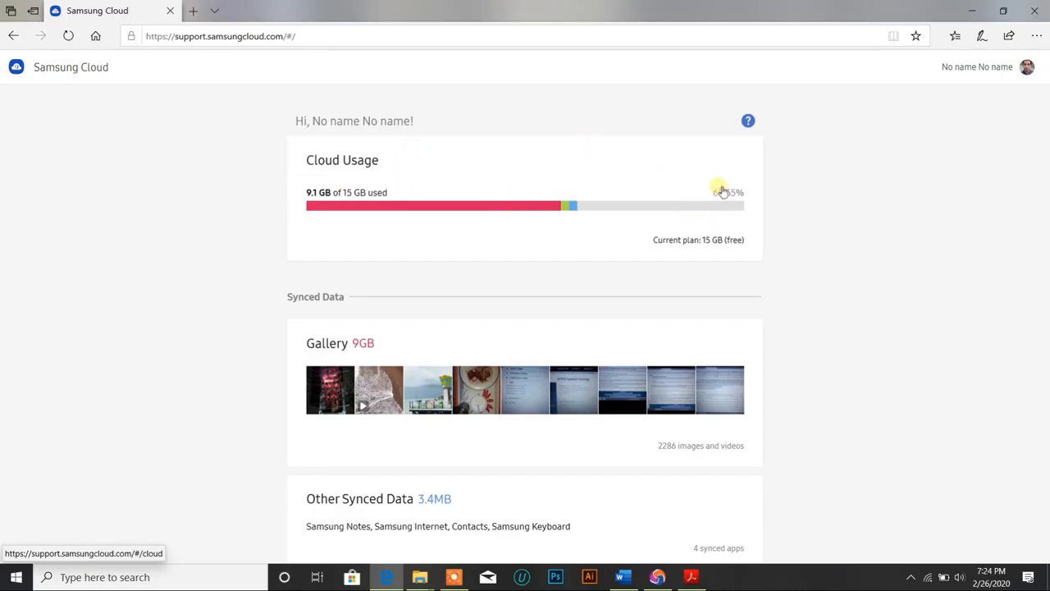
mouse_move(374, 181)
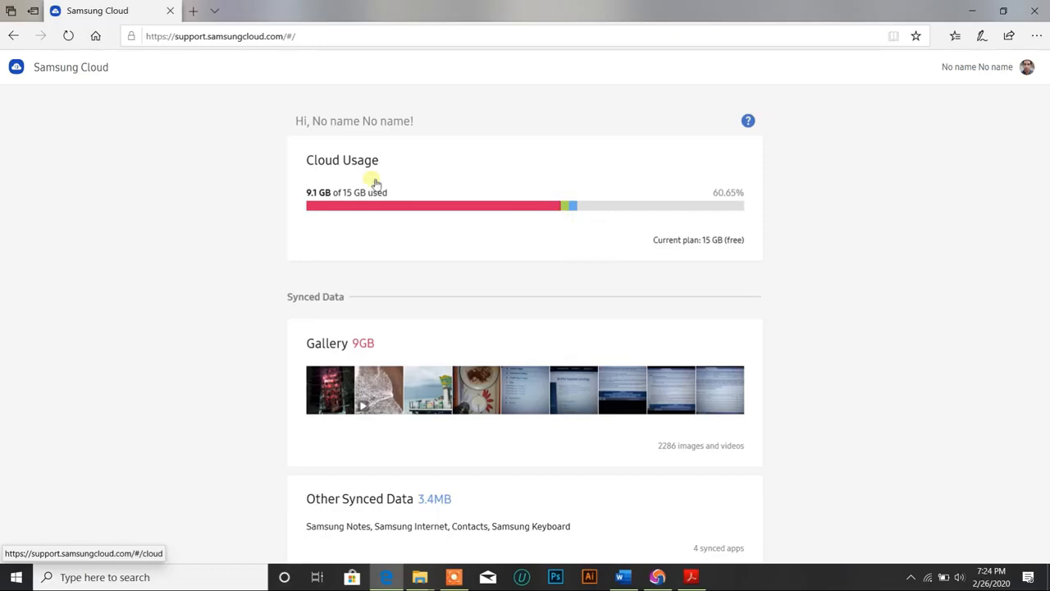
scroll("down", 3)
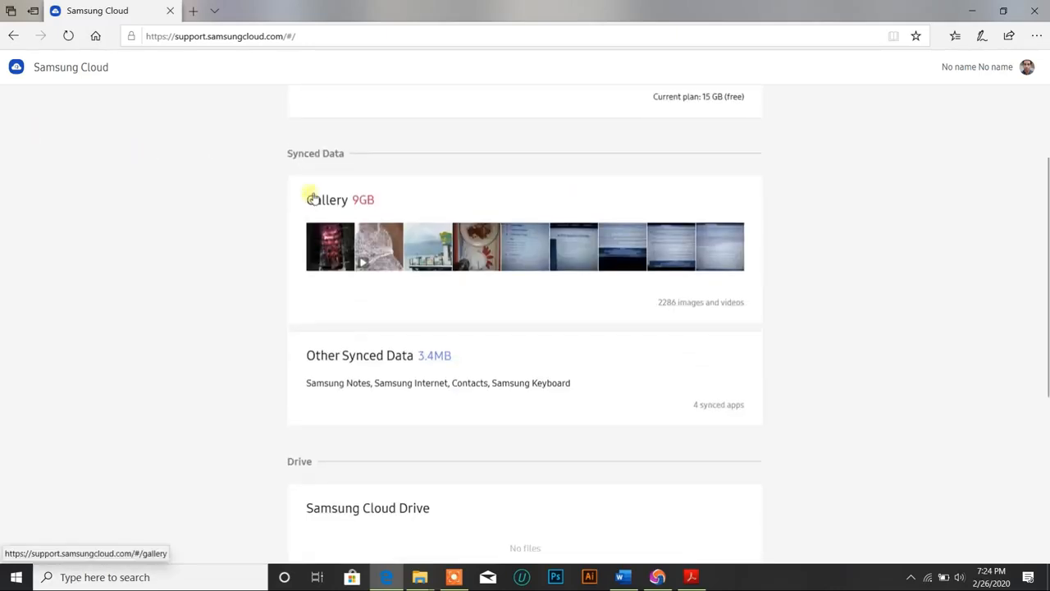
mouse_move(292, 160)
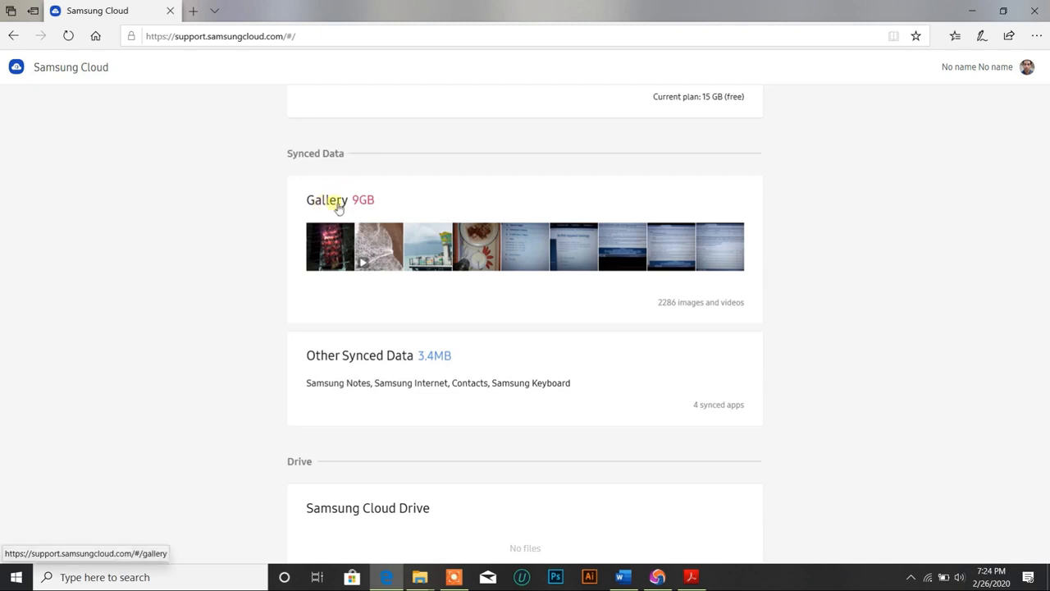
mouse_move(364, 192)
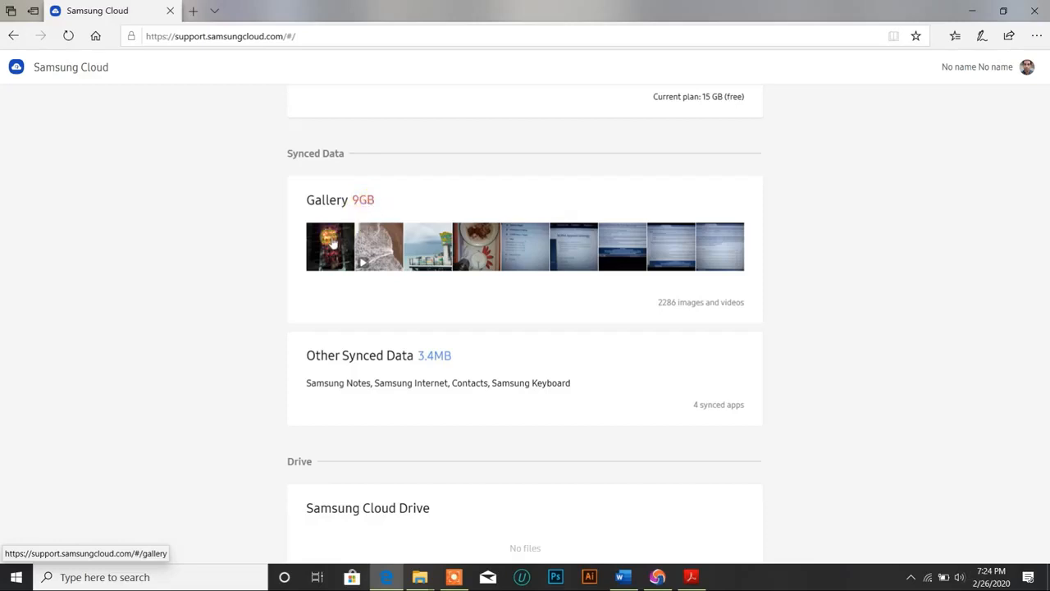
scroll("up", 3)
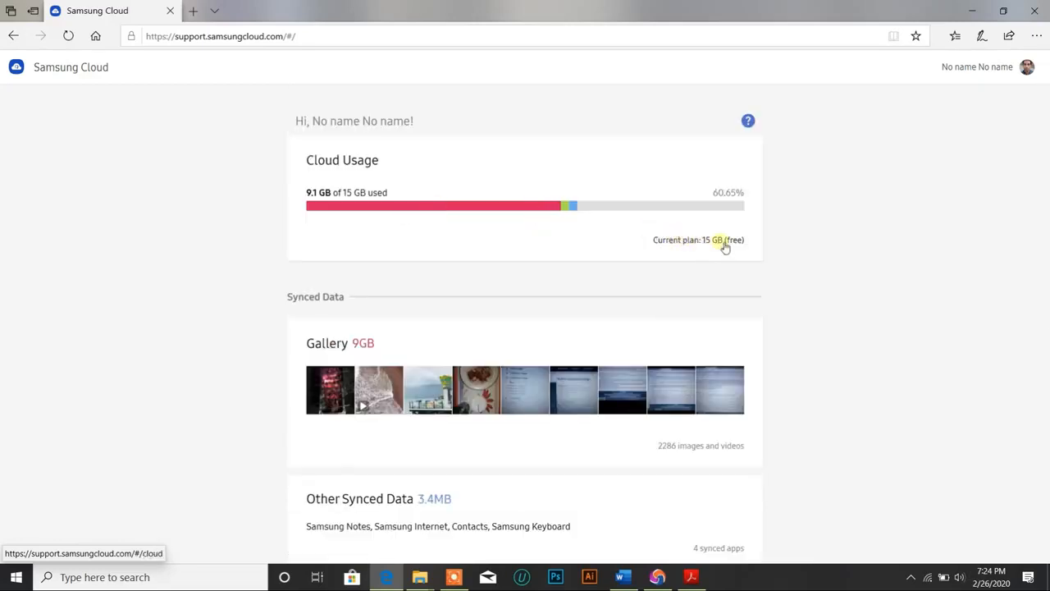
scroll("down", 3)
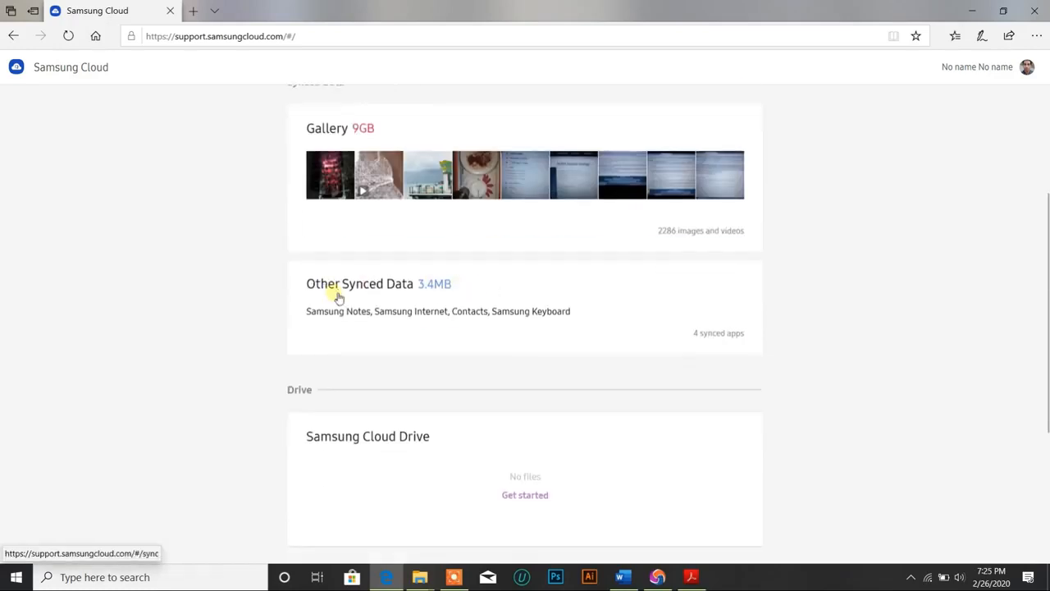
mouse_move(436, 295)
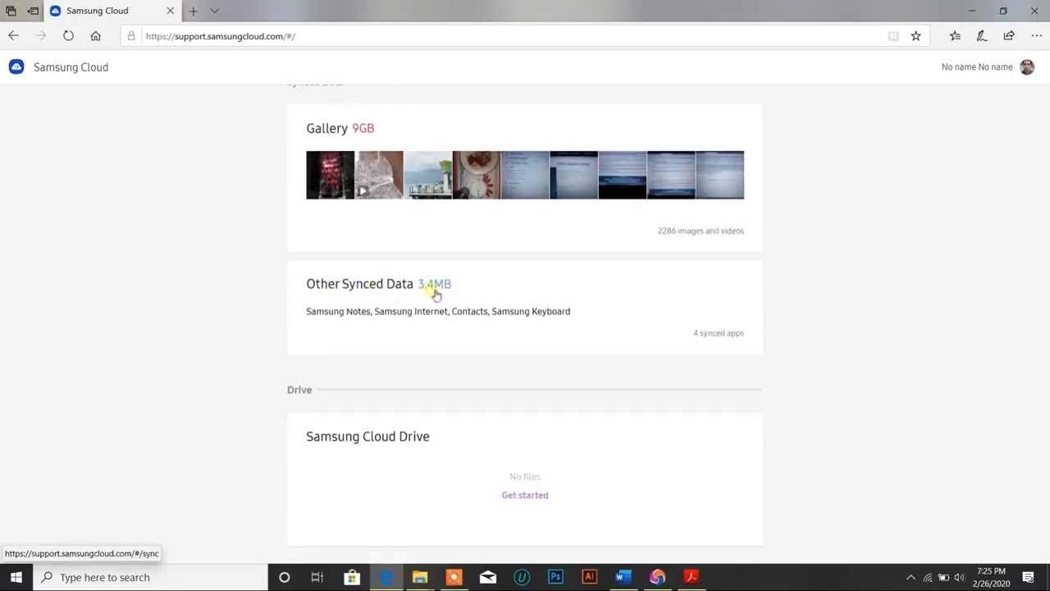
mouse_move(430, 365)
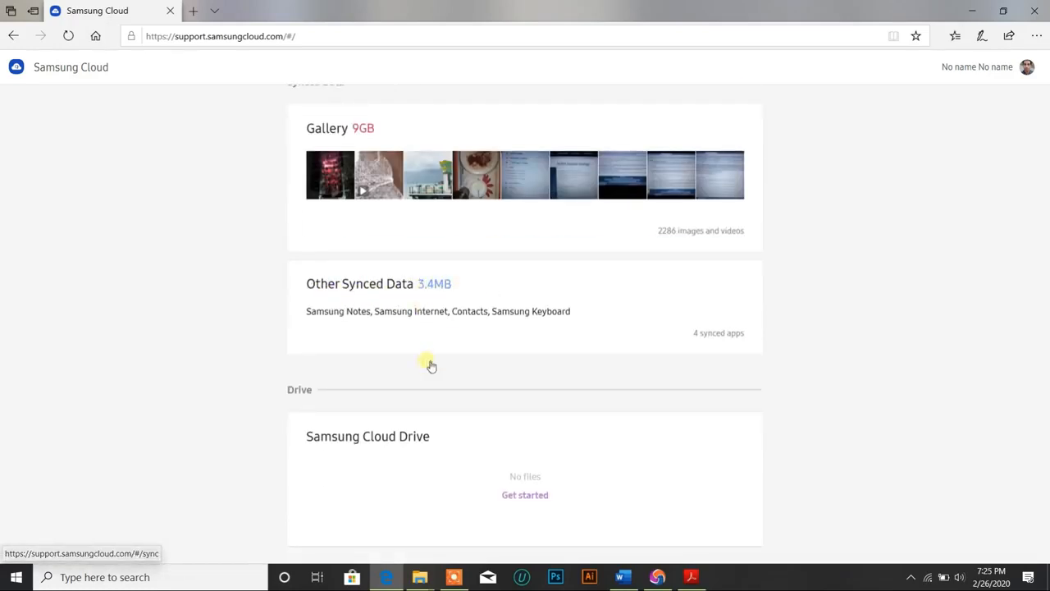
scroll("down", 3)
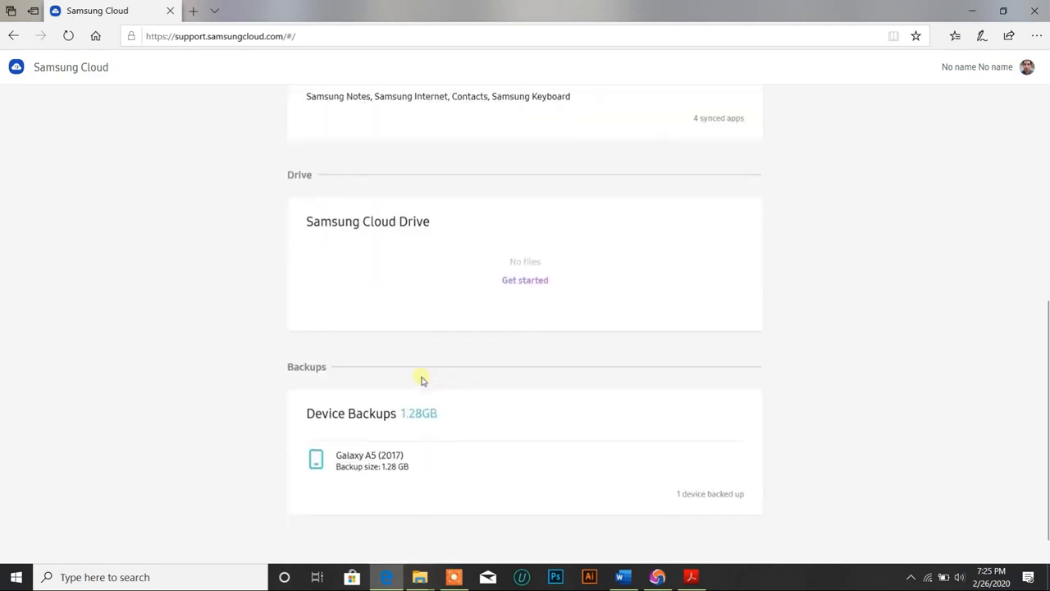
scroll("down", 3)
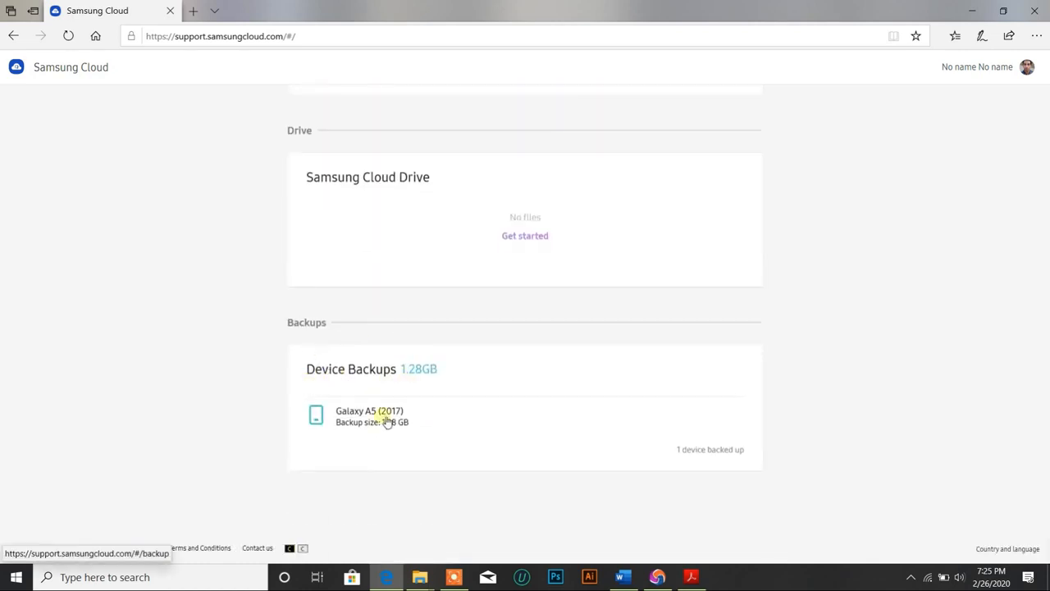
mouse_move(406, 393)
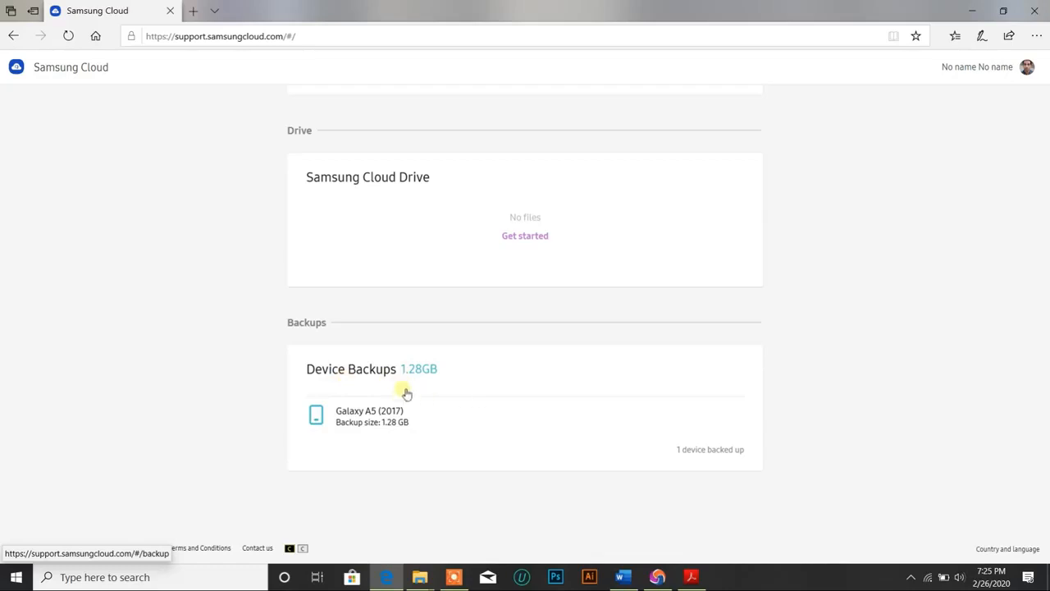
mouse_move(447, 387)
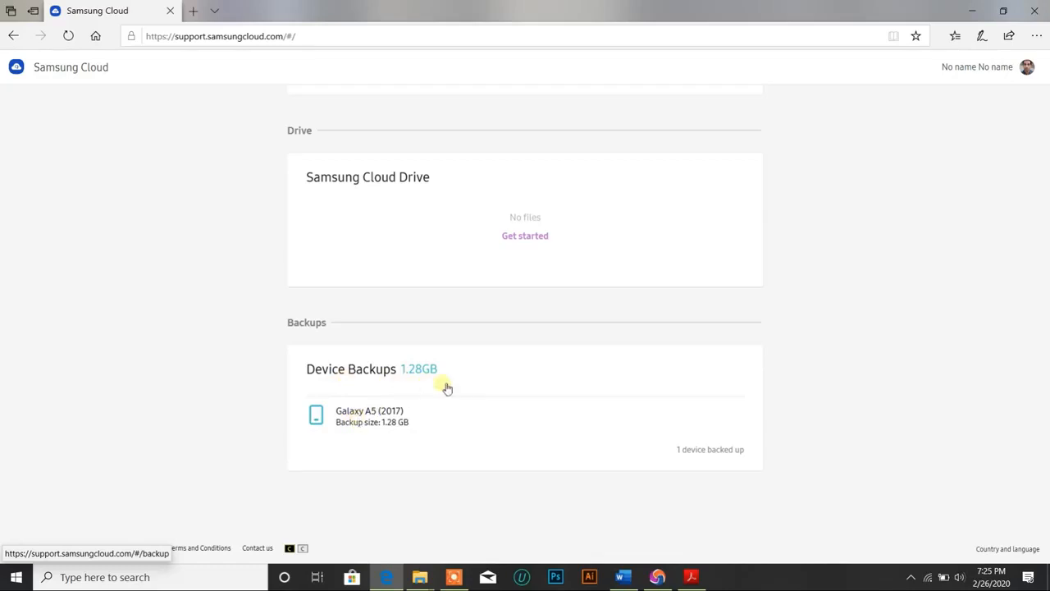
scroll("up", 3)
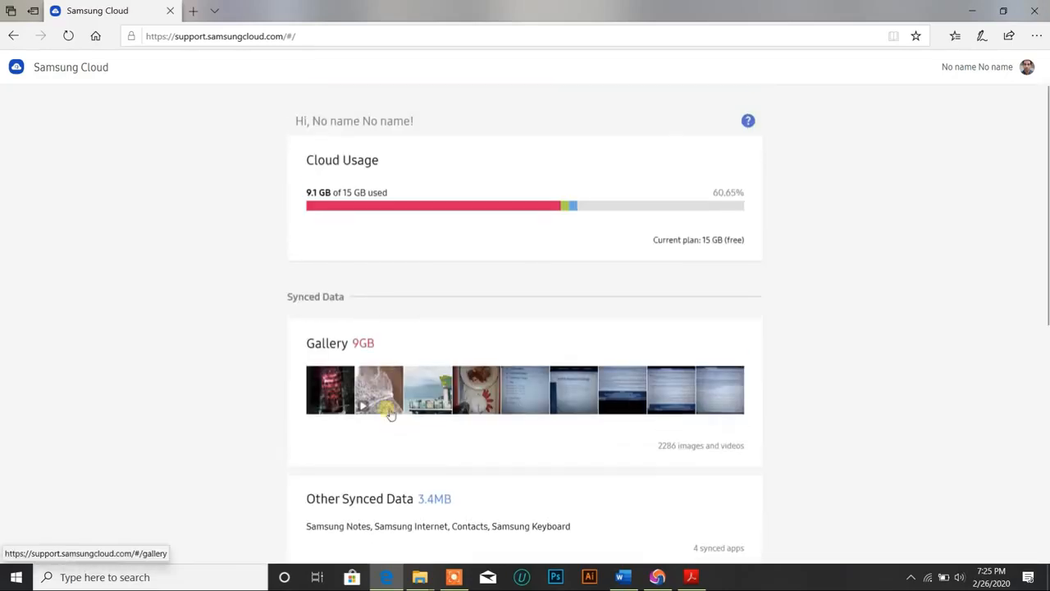
mouse_move(301, 326)
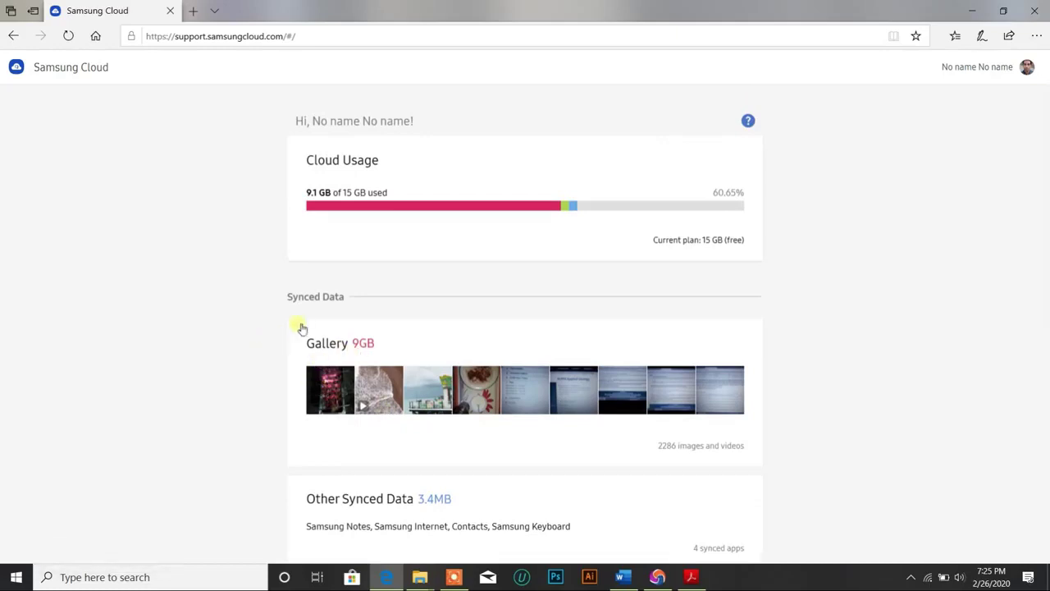
mouse_move(385, 189)
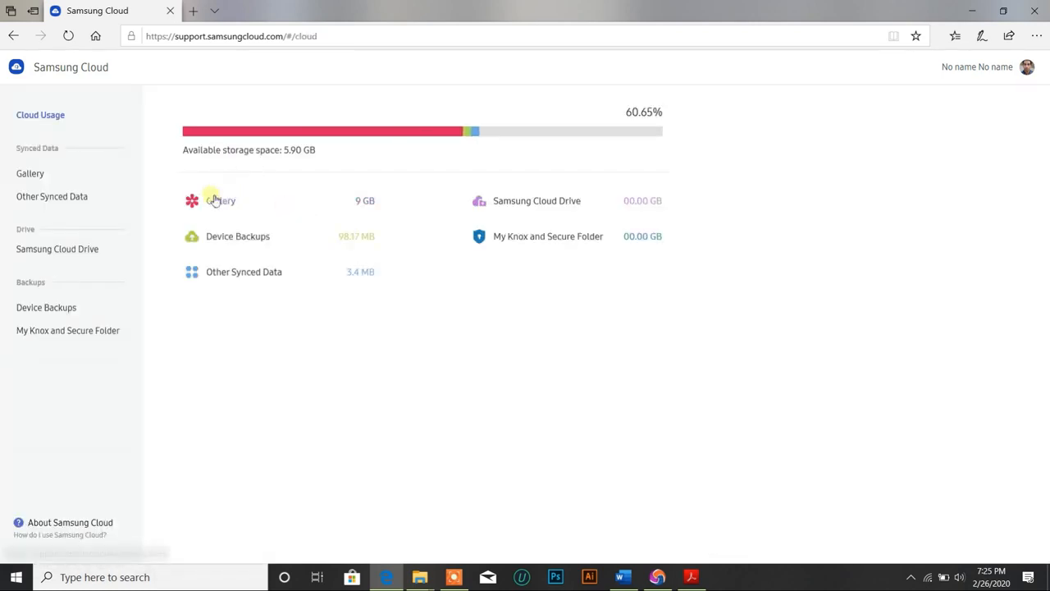
mouse_move(234, 283)
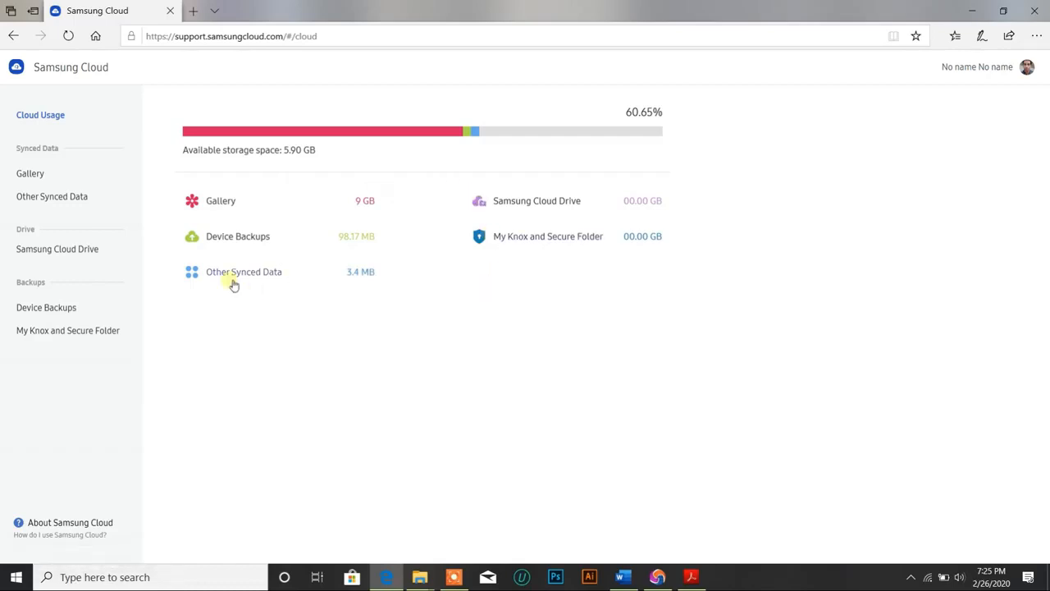
mouse_move(270, 201)
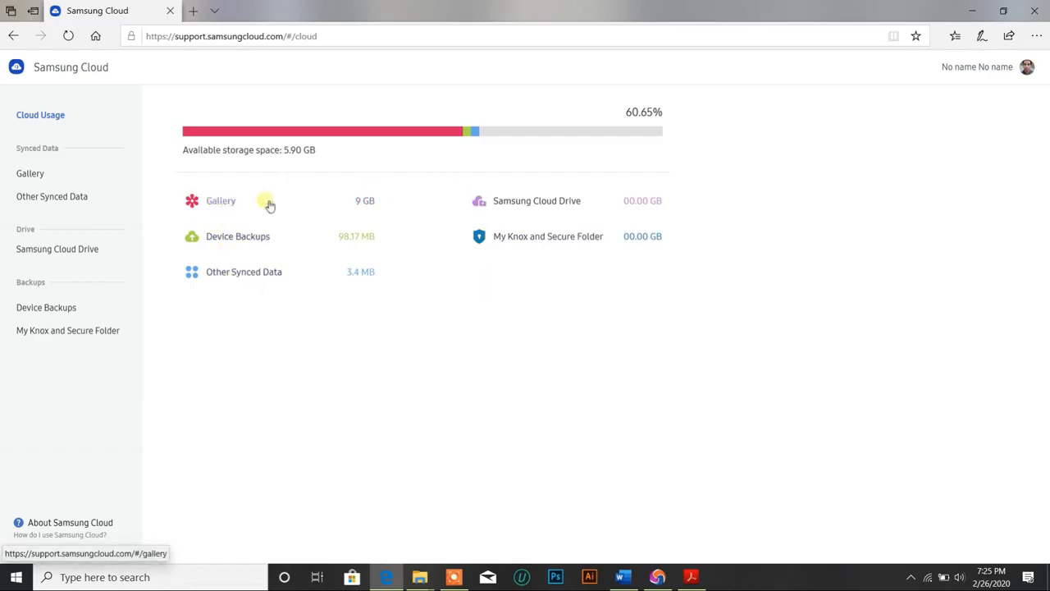
mouse_move(254, 240)
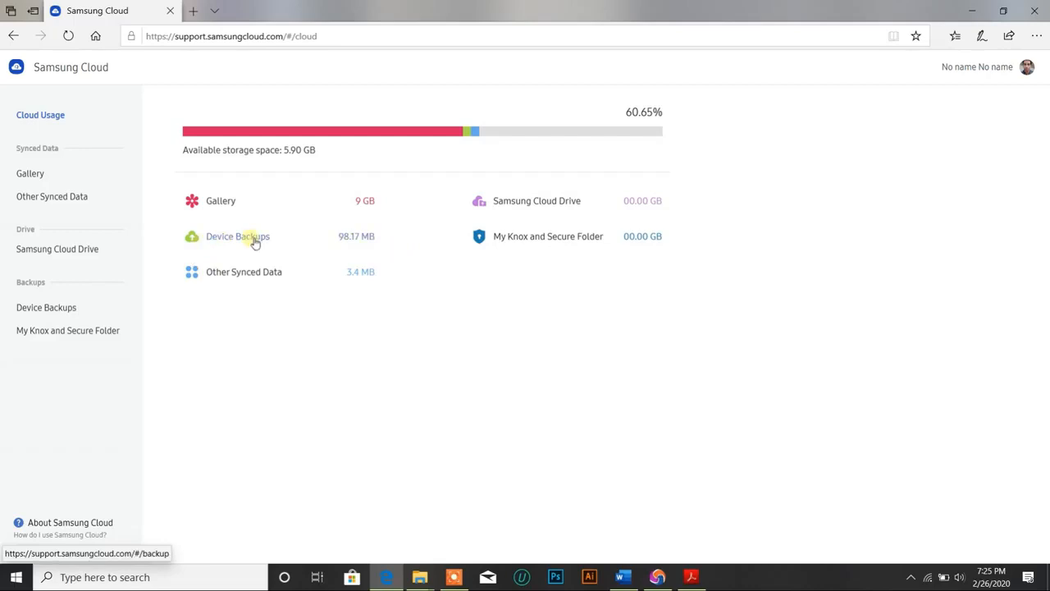
mouse_move(541, 242)
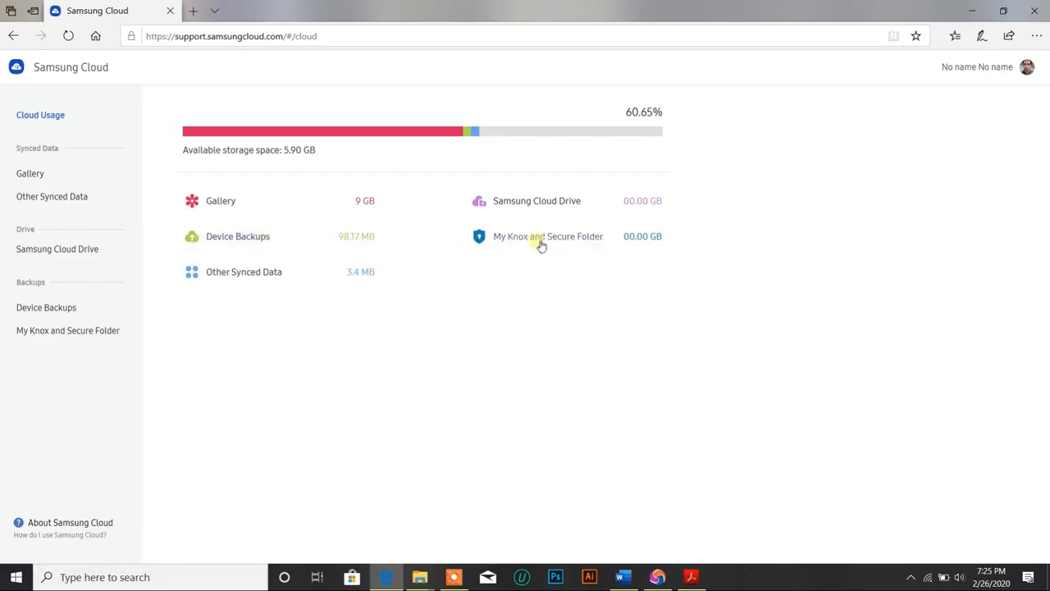
mouse_move(274, 278)
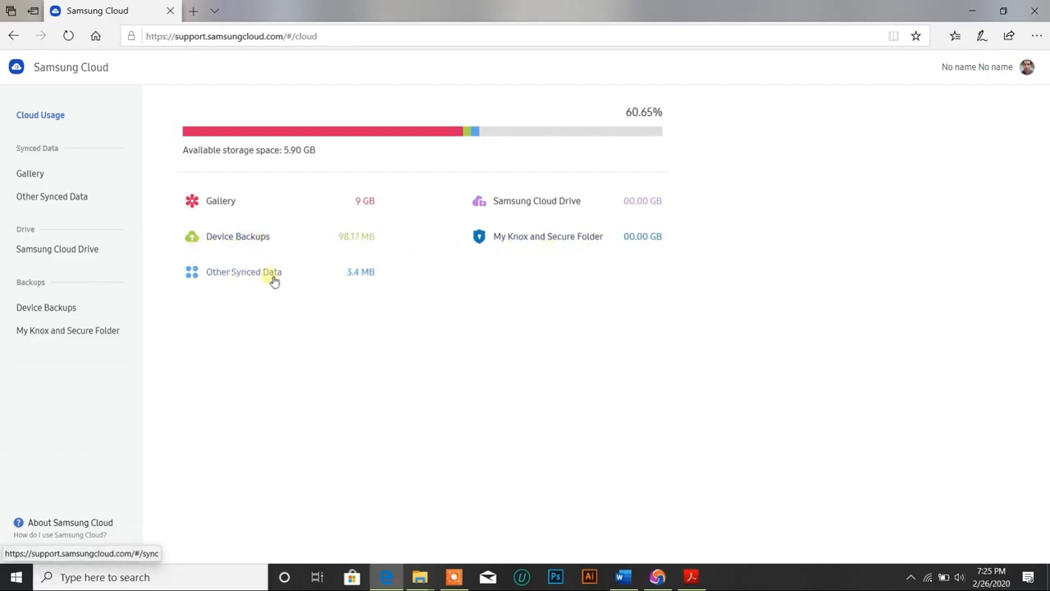
mouse_move(211, 197)
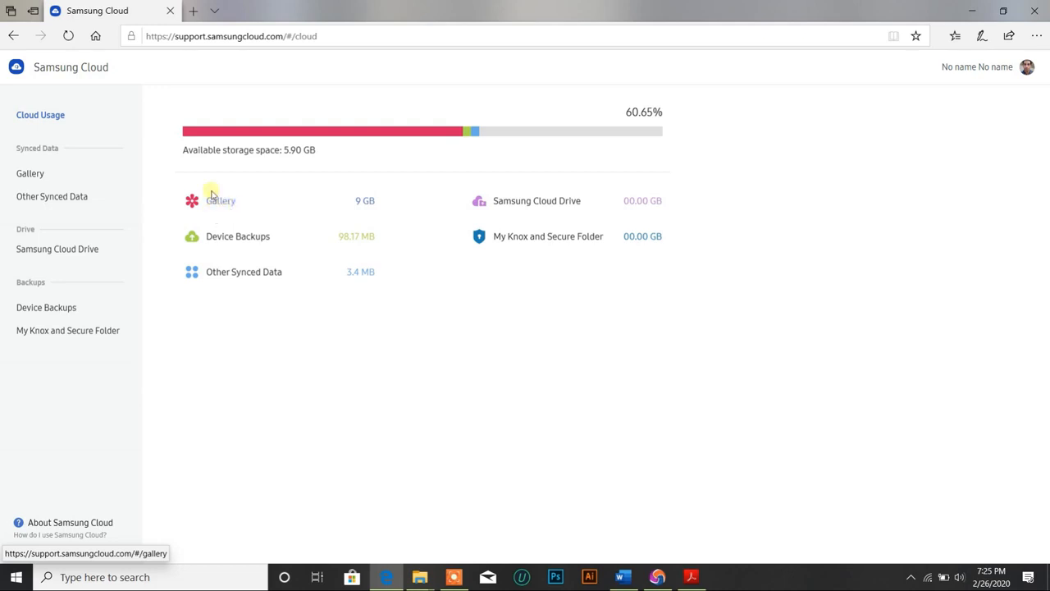
mouse_move(277, 182)
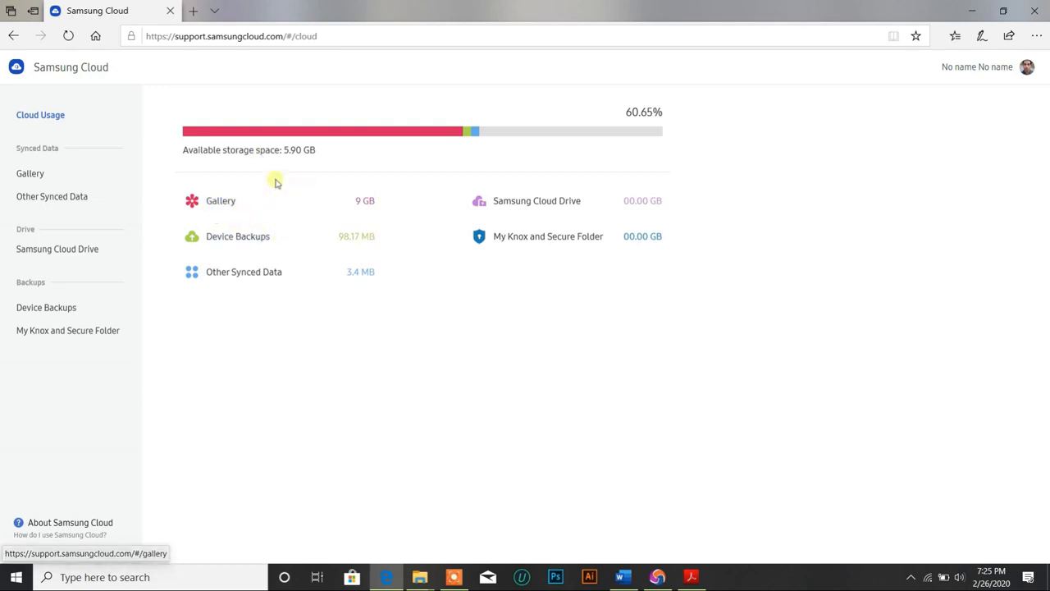
mouse_move(289, 163)
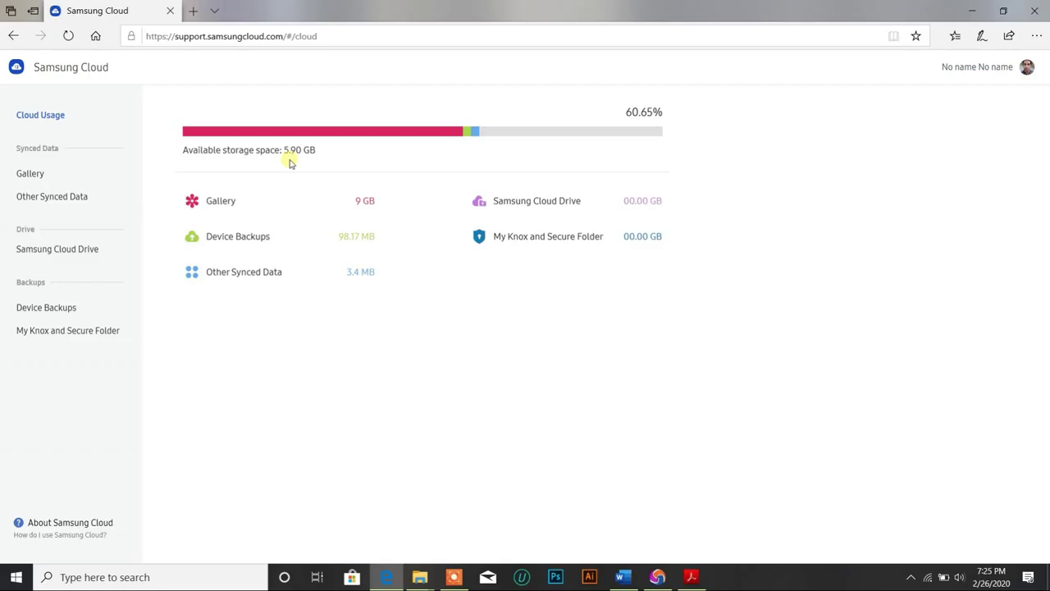
mouse_move(237, 242)
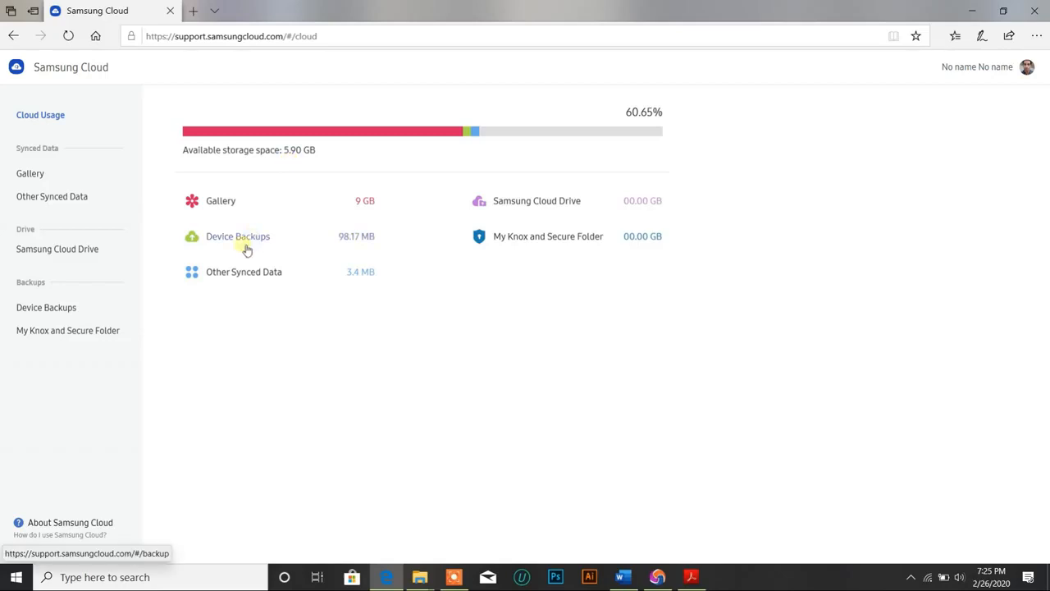
mouse_move(208, 179)
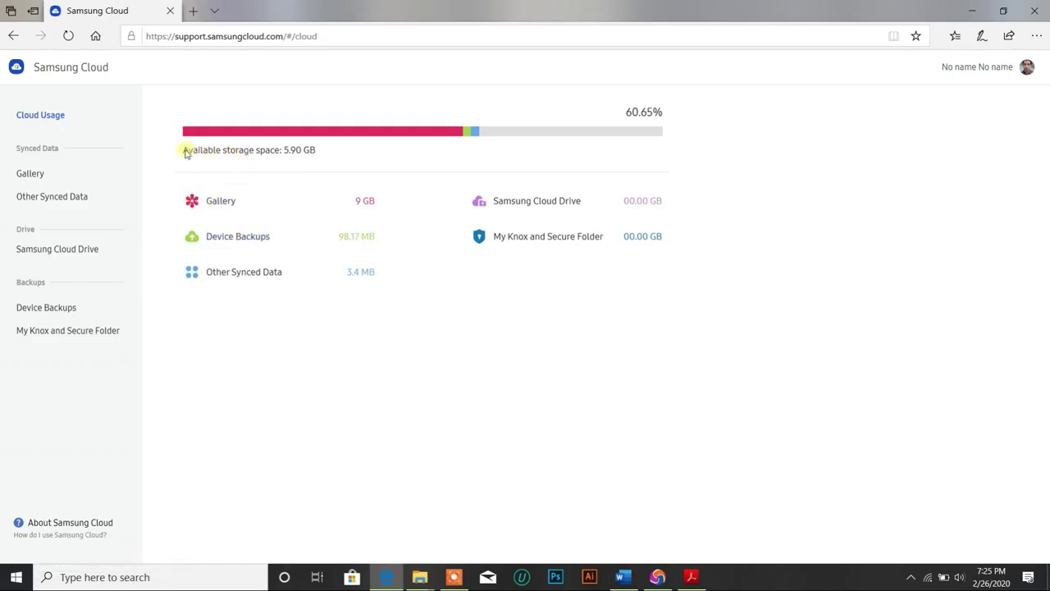
mouse_move(246, 162)
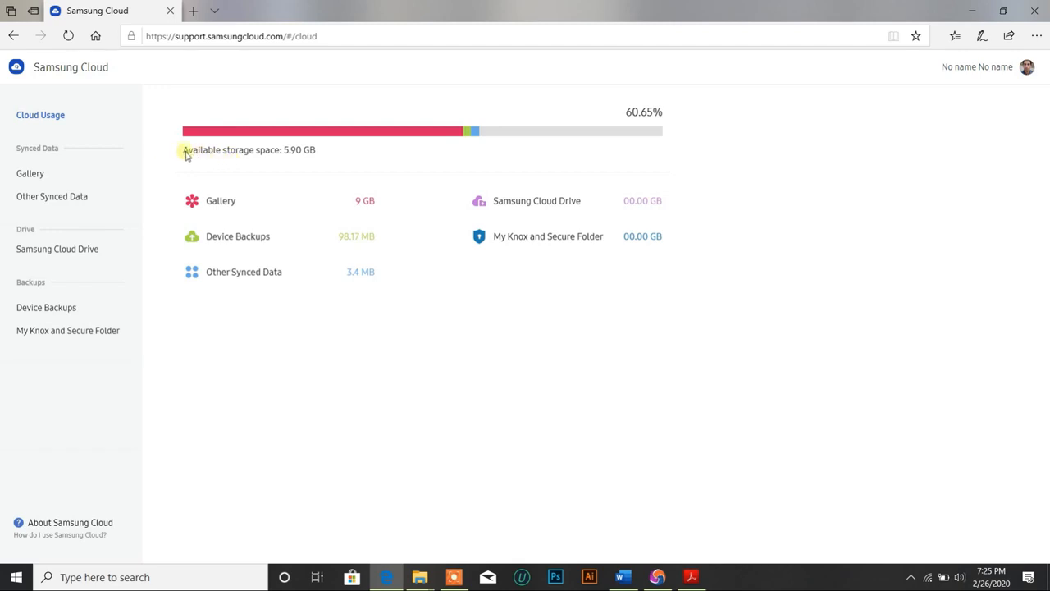
mouse_move(261, 156)
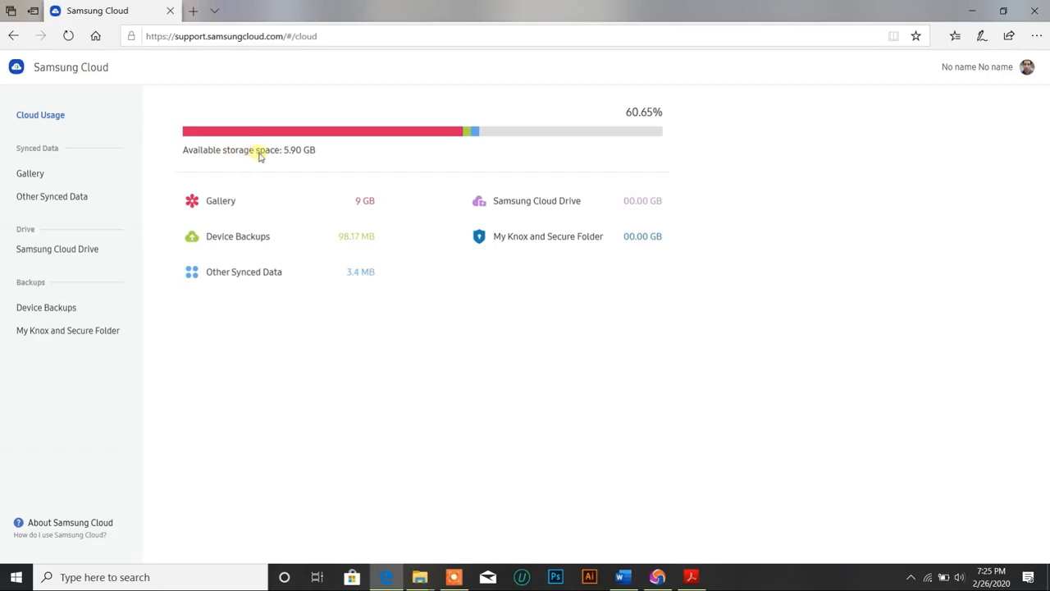
mouse_move(184, 161)
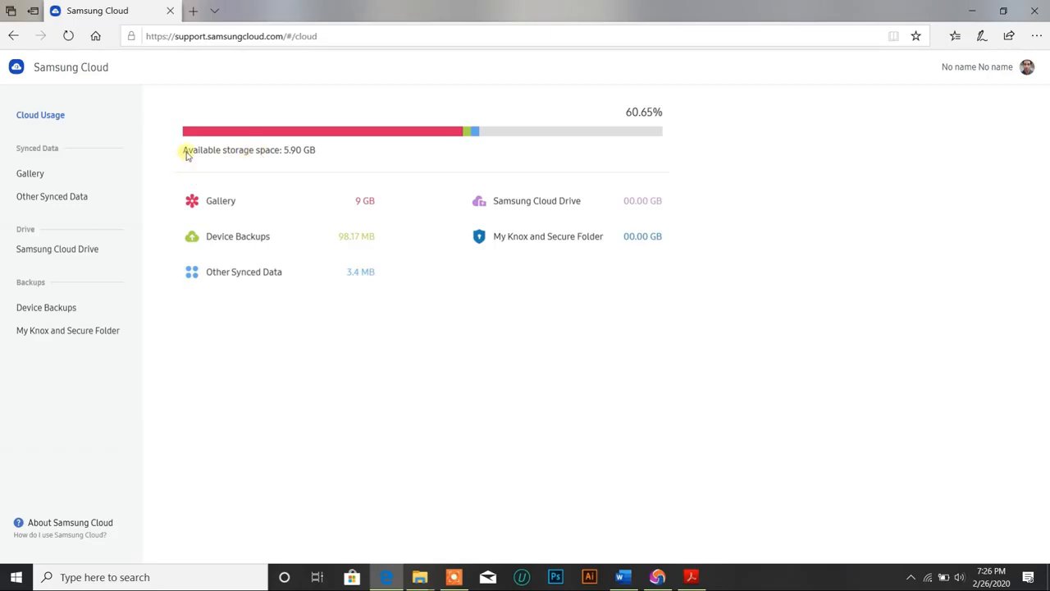
mouse_move(205, 157)
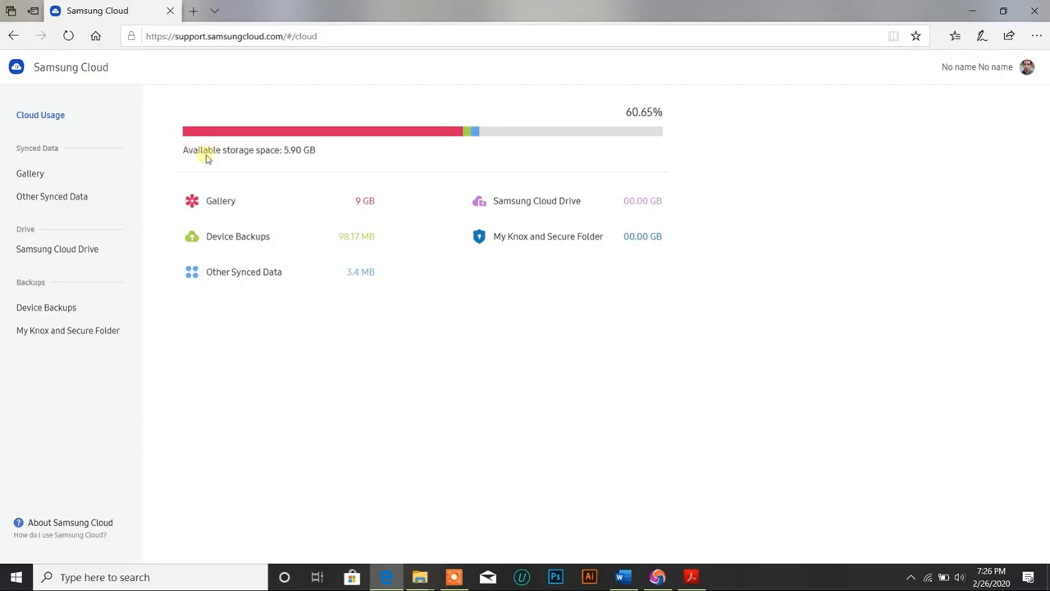
mouse_move(205, 158)
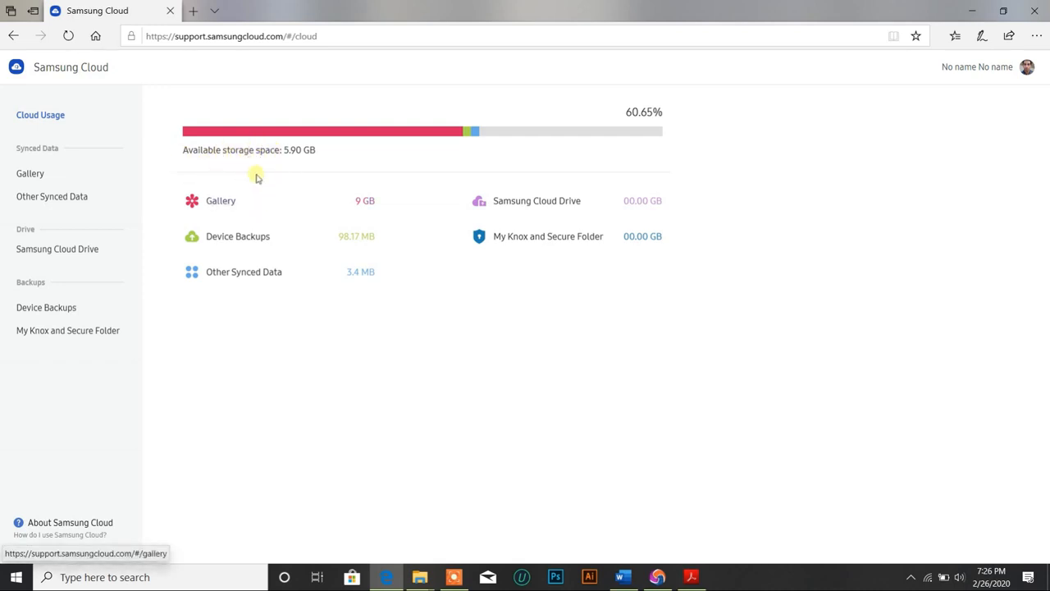
mouse_move(262, 160)
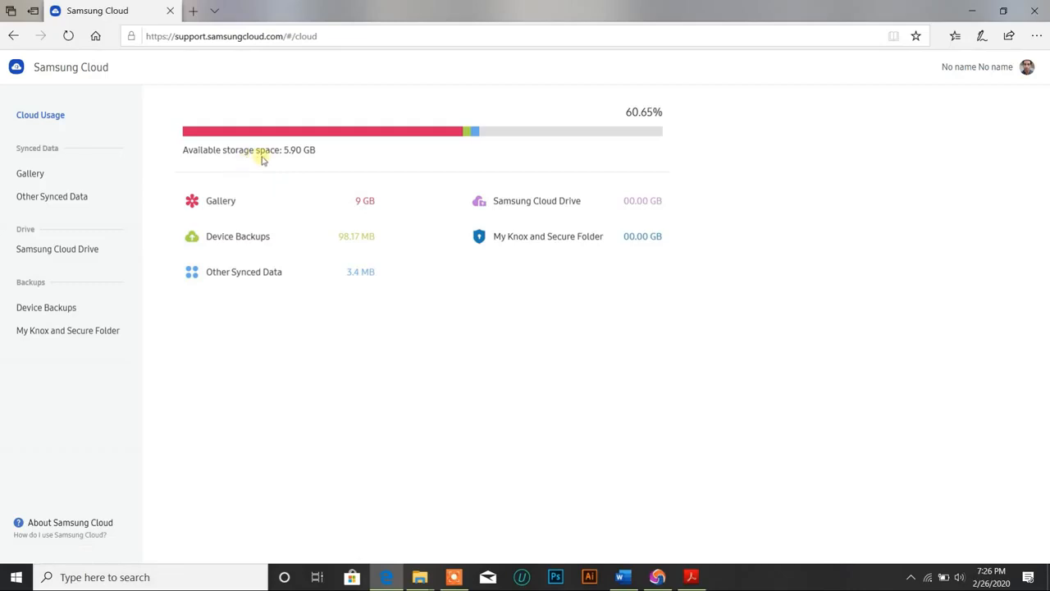
mouse_move(212, 182)
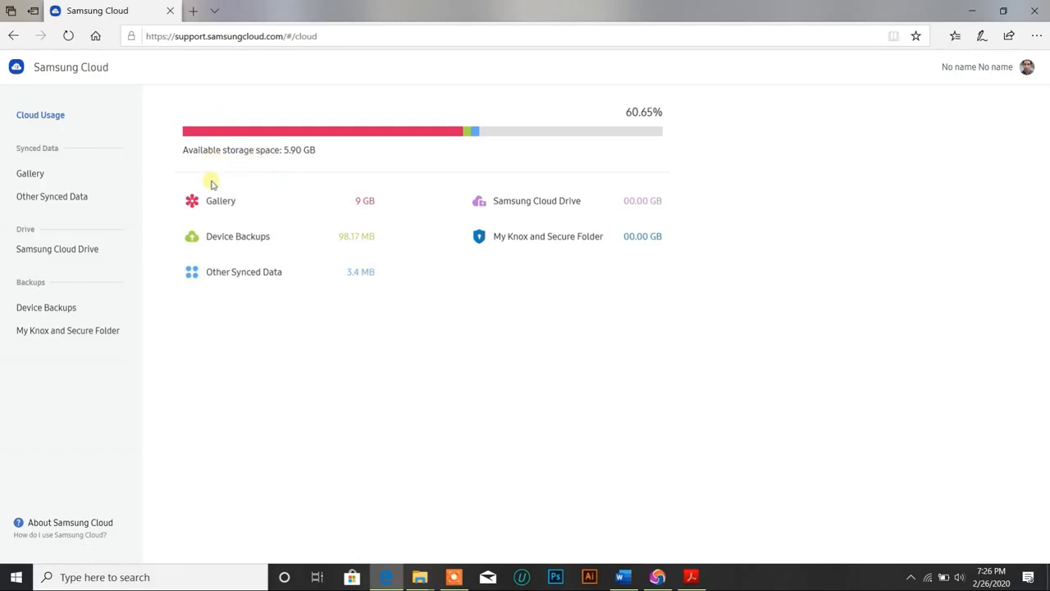
mouse_move(221, 202)
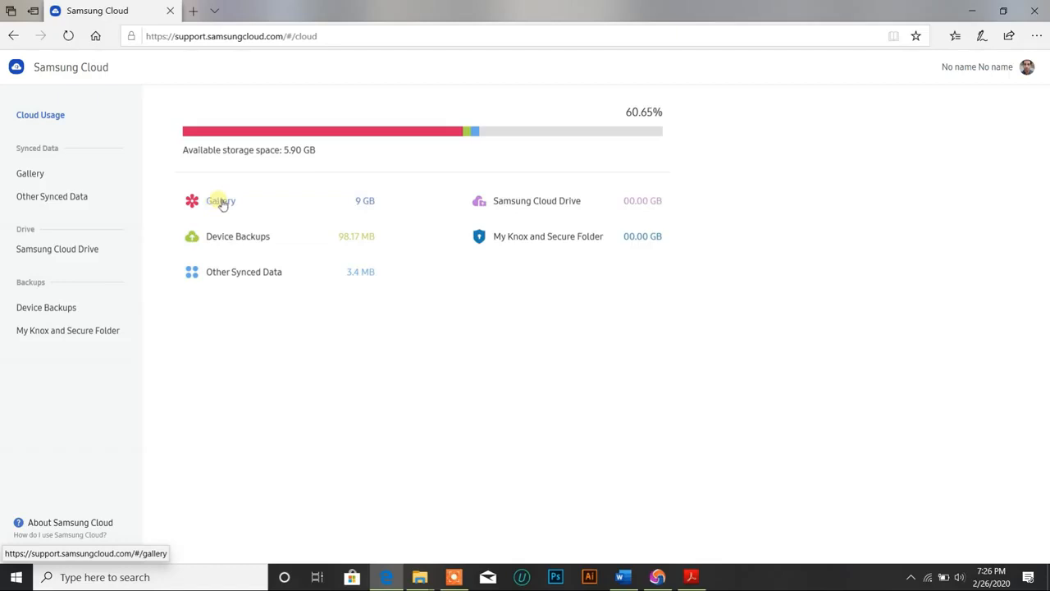
Step: Open Gallery and scroll down through the dated photo thumbnails and back to August 25
left_click(220, 201)
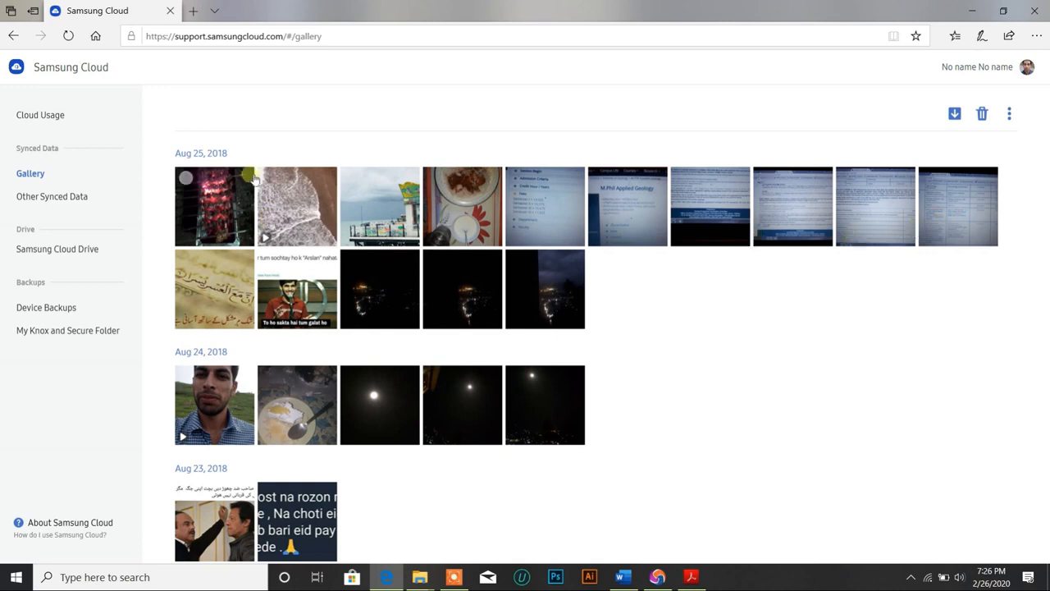
mouse_move(940, 228)
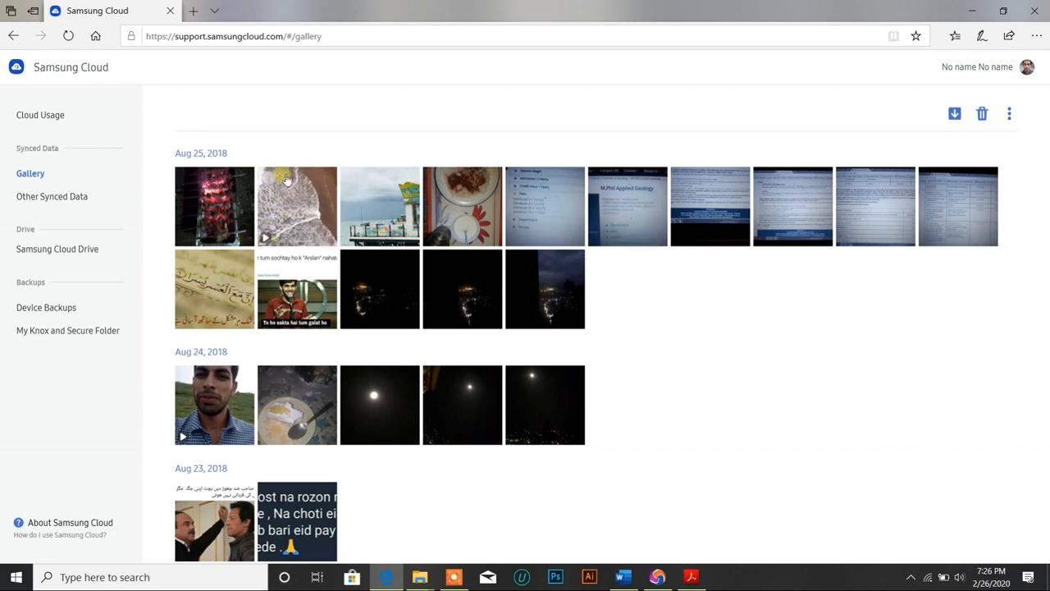
mouse_move(414, 179)
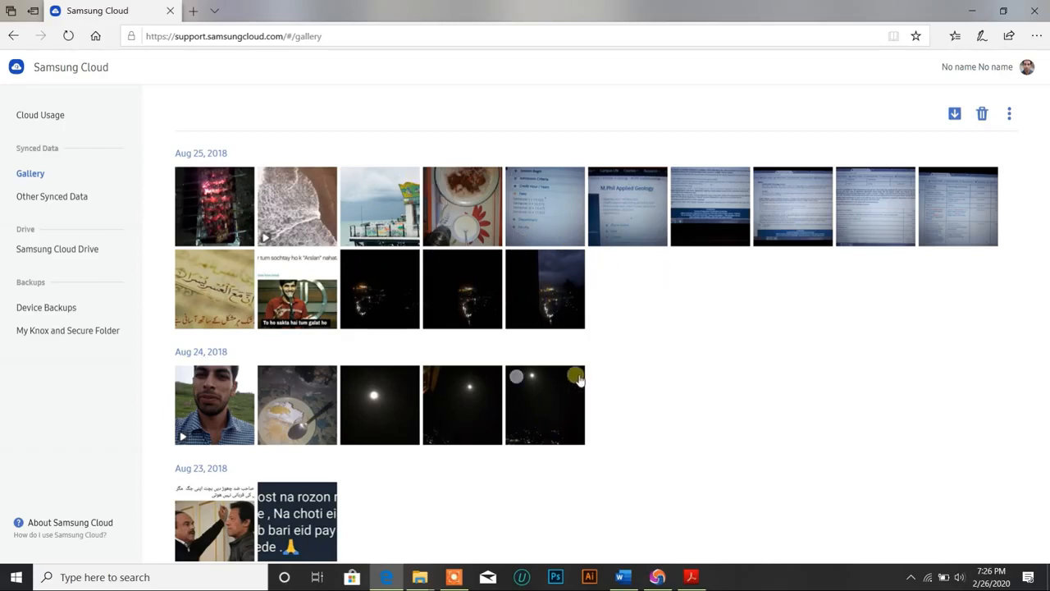
scroll("down", 3)
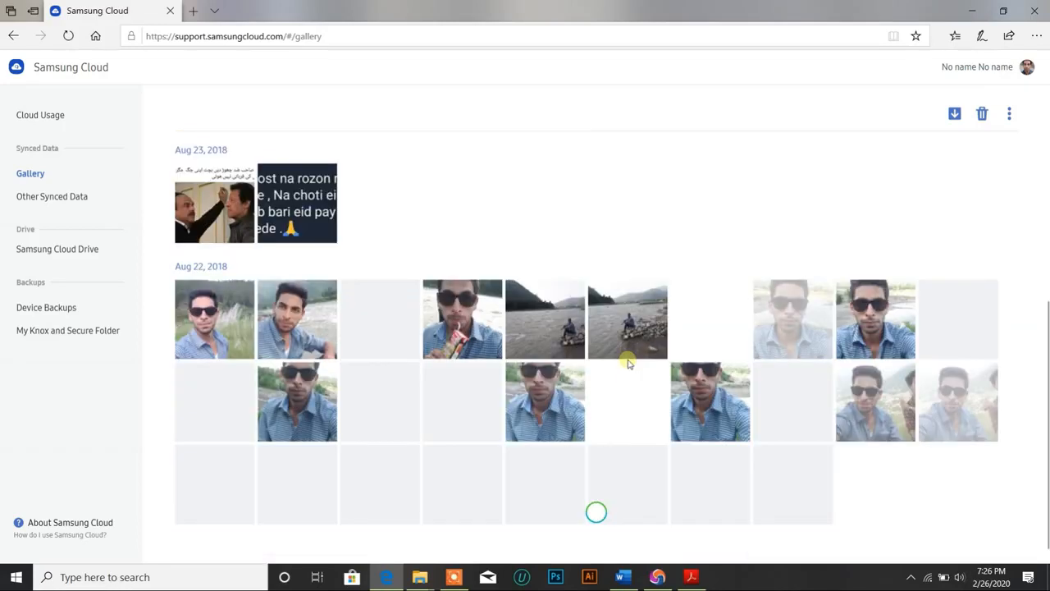
scroll("up", 3)
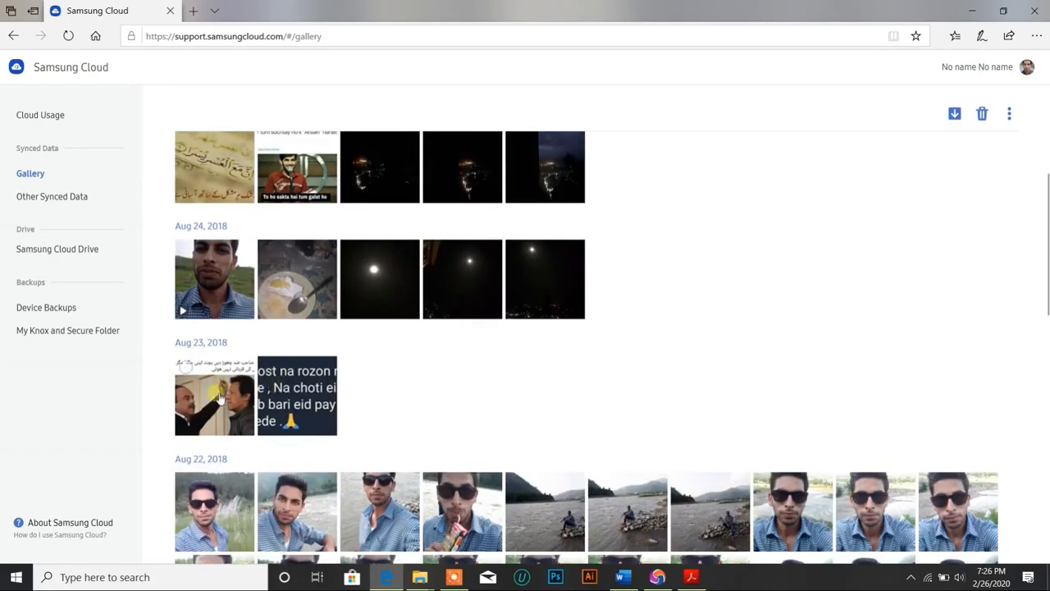
scroll("up", 3)
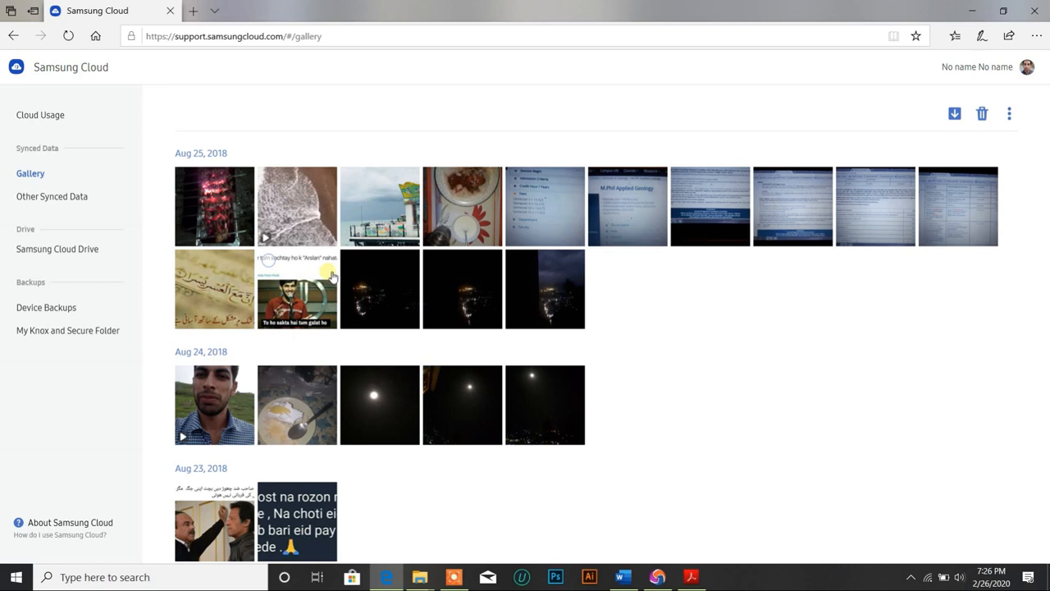
mouse_move(277, 152)
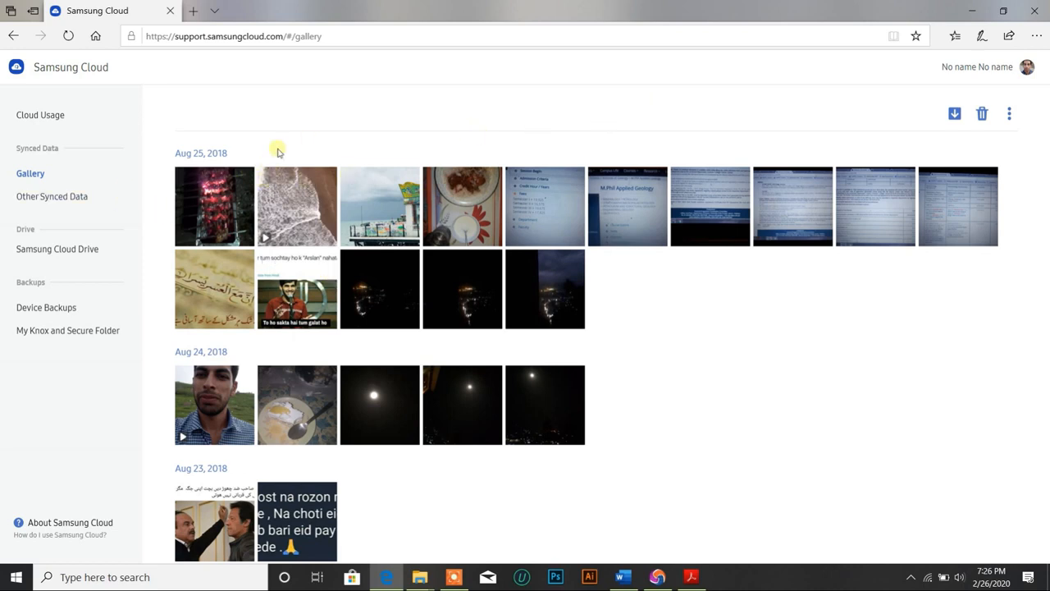
mouse_move(187, 179)
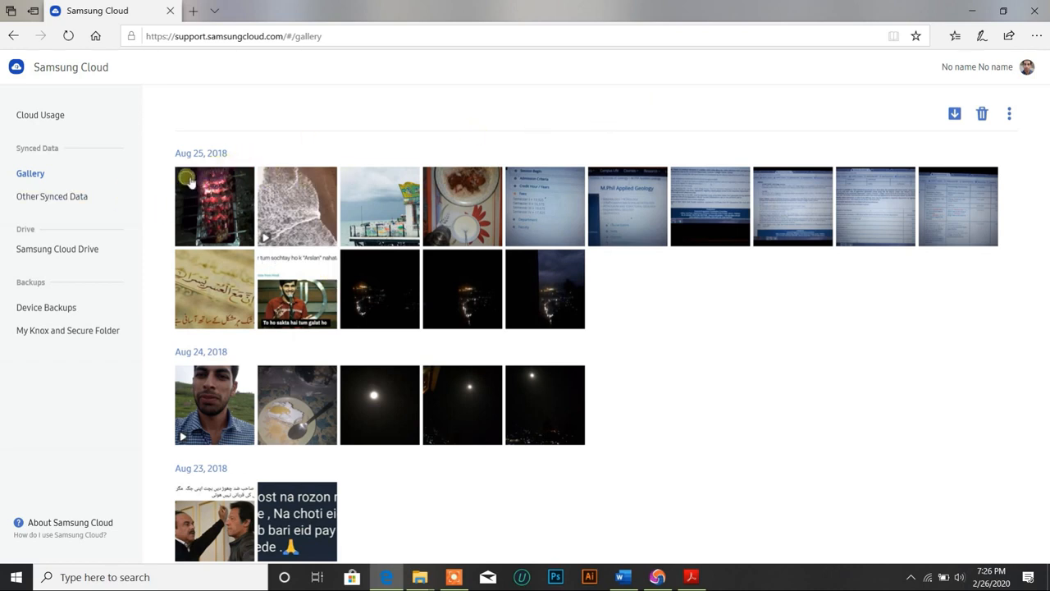
Step: Enter selection mode and check the 'All' circle so all 100 photos are selected
left_click(214, 206)
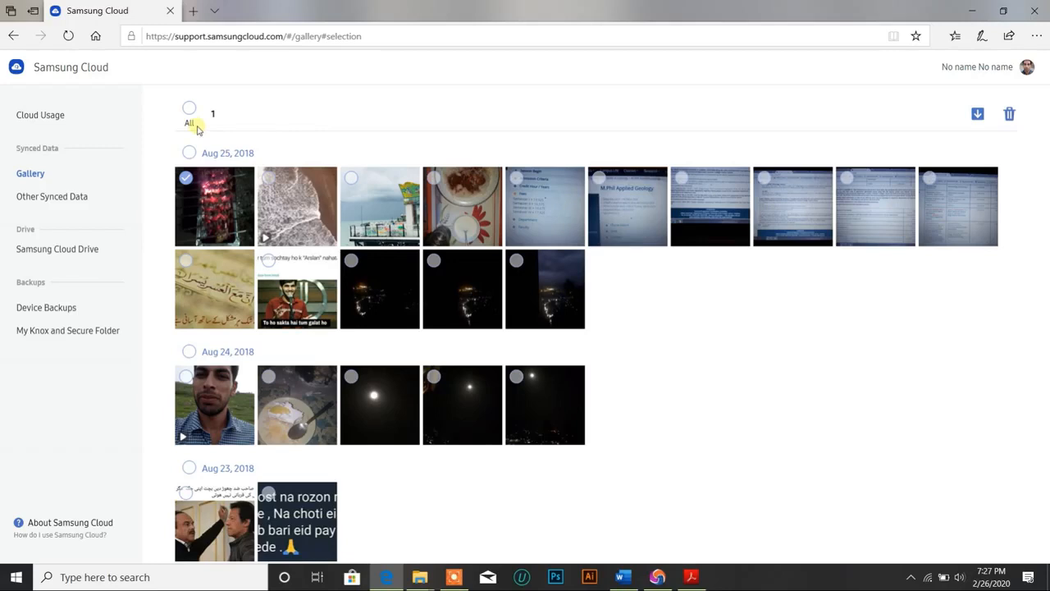
mouse_move(1009, 113)
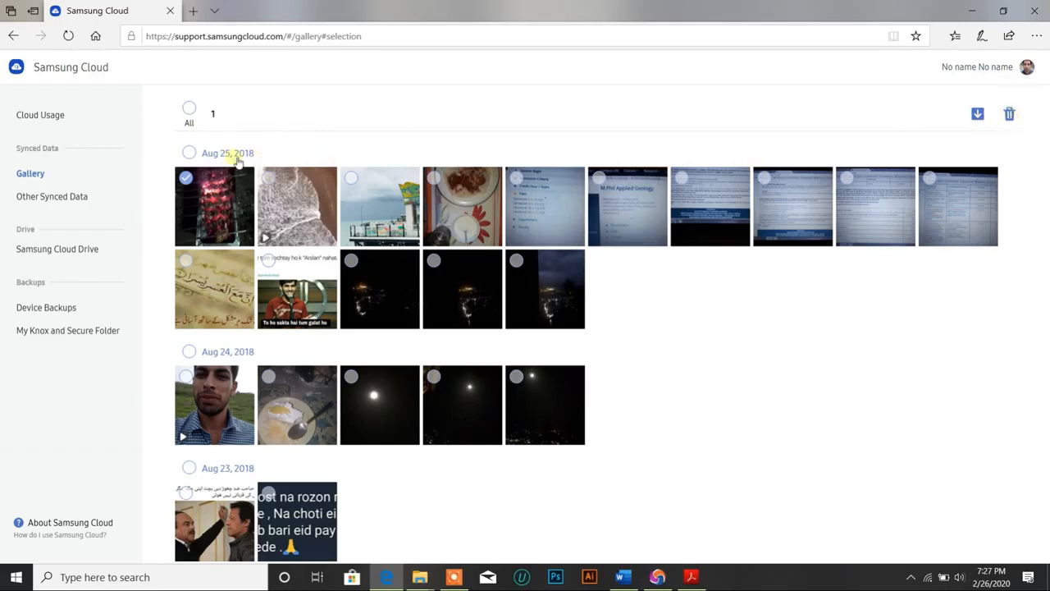
left_click(189, 114)
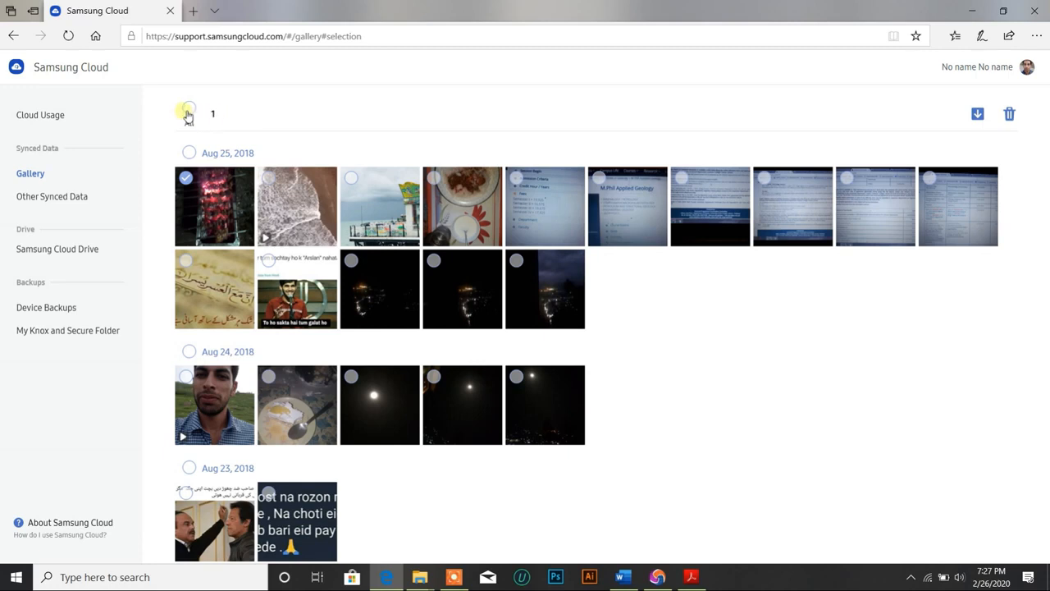
left_click(189, 114)
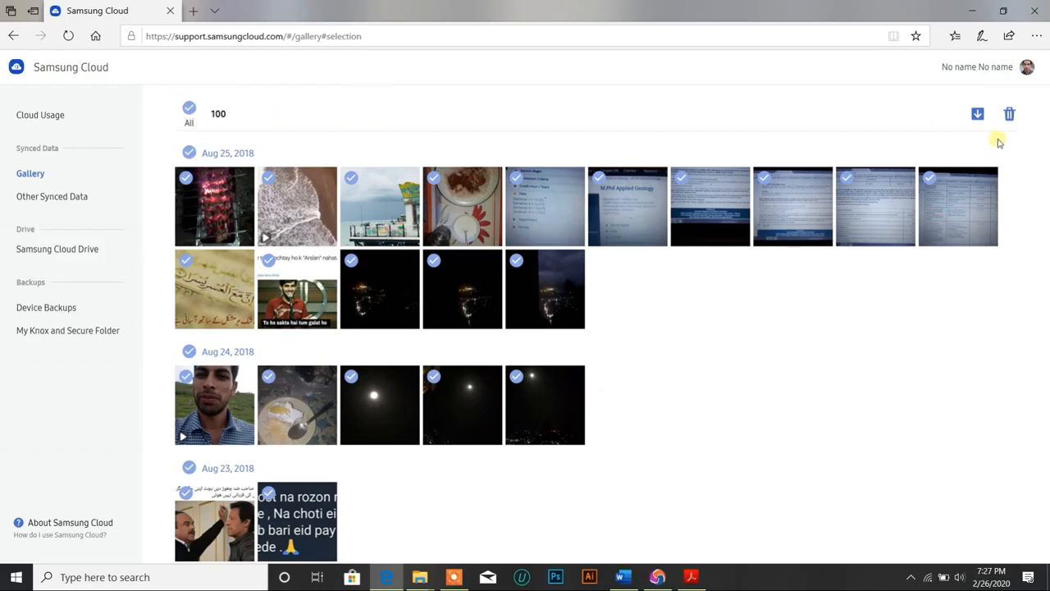
mouse_move(1009, 114)
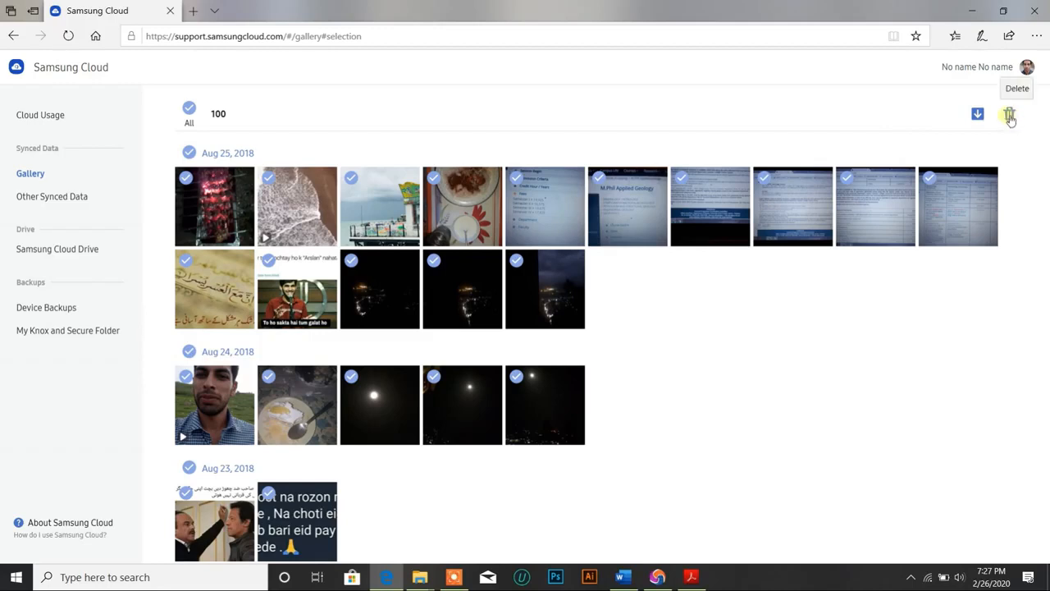
mouse_move(955, 124)
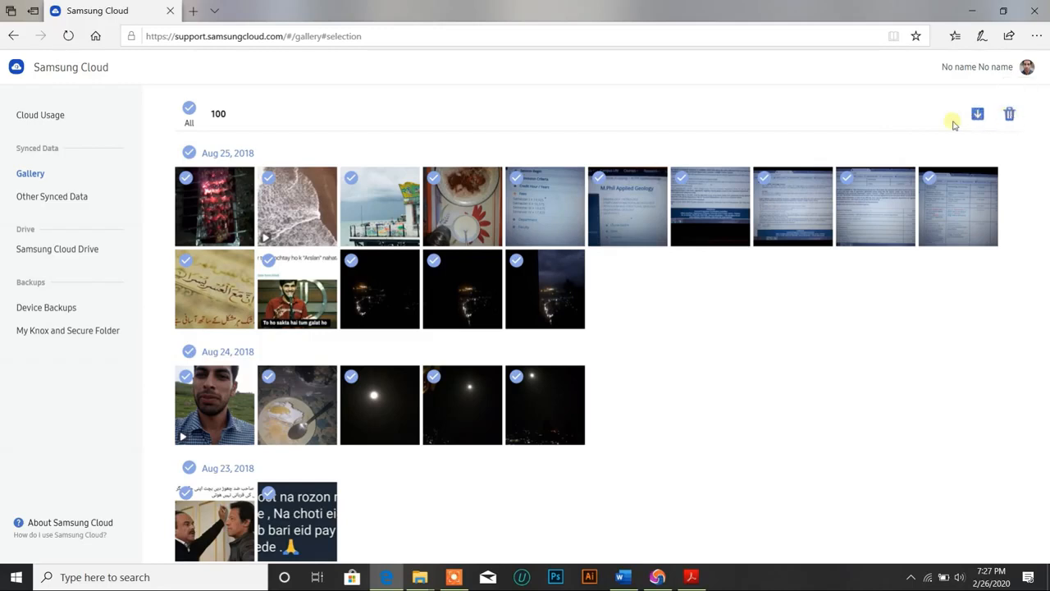
mouse_move(977, 114)
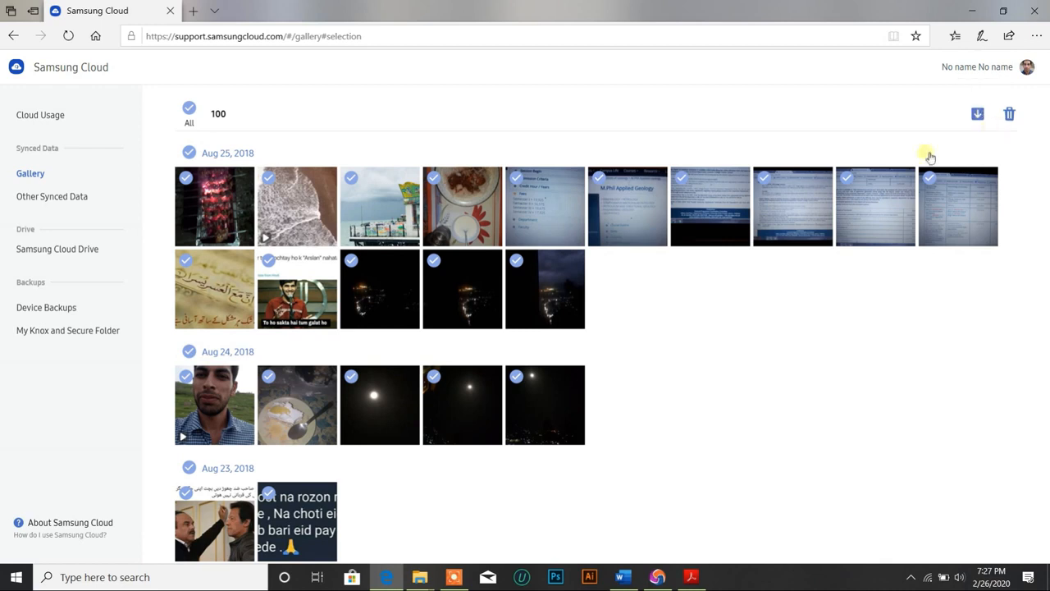
Step: Deselect all photos, exit selection mode, and scroll the gallery down and back up
left_click(189, 107)
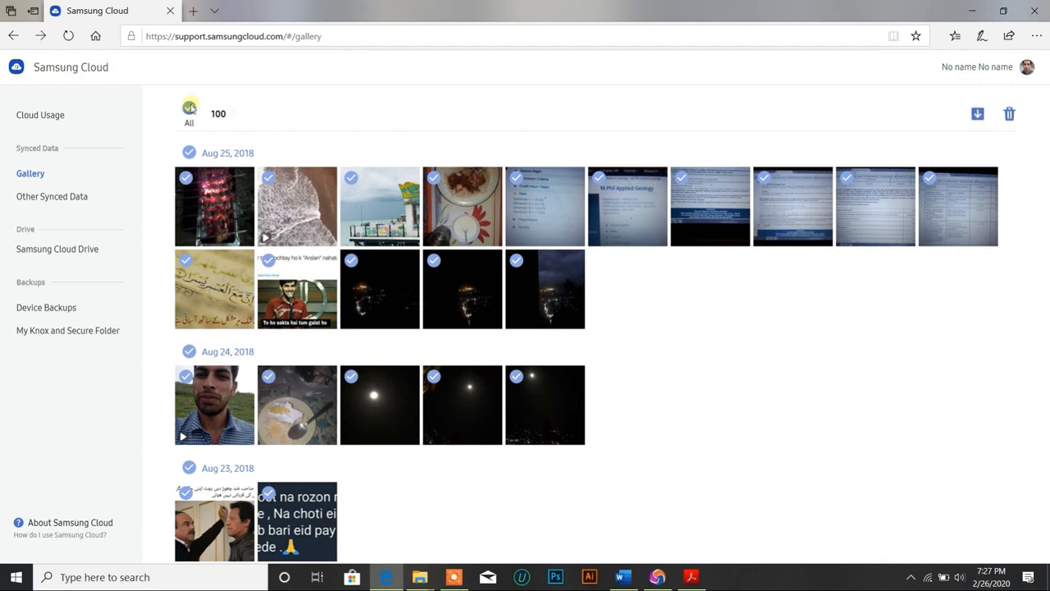
left_click(189, 113)
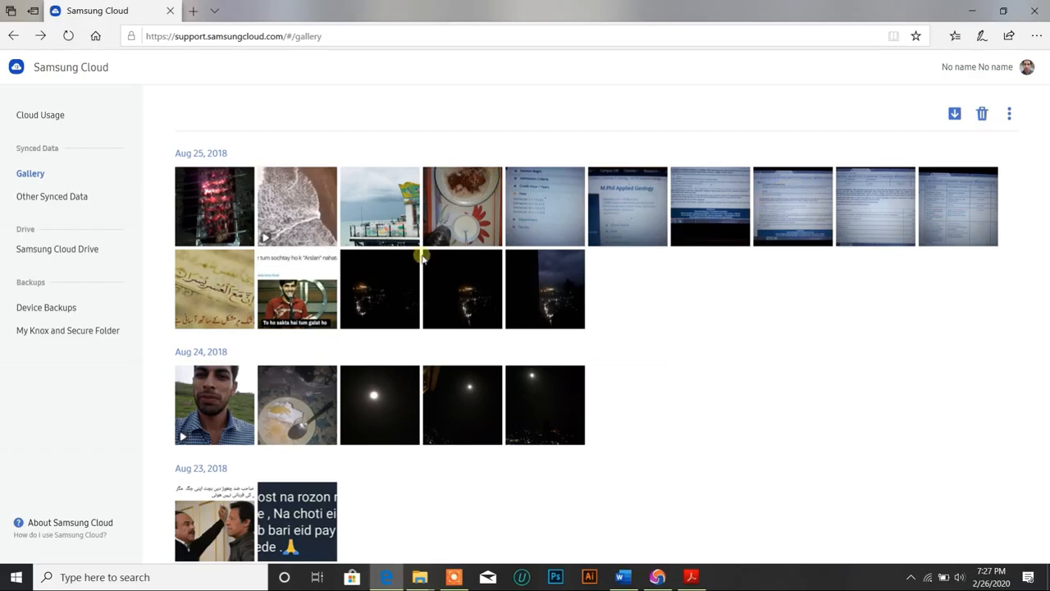
scroll("down", 3)
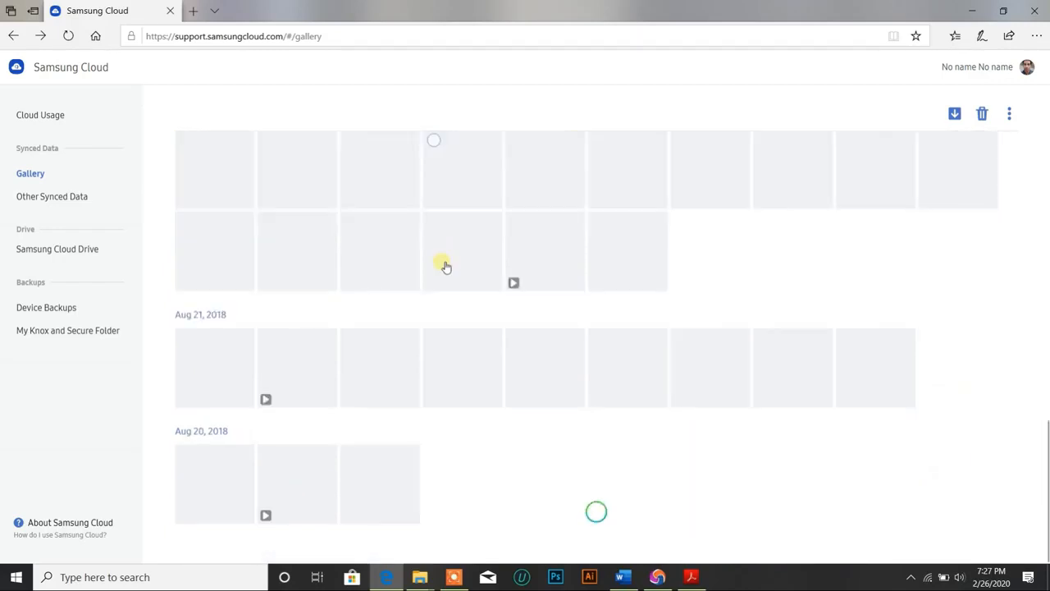
scroll("down", 3)
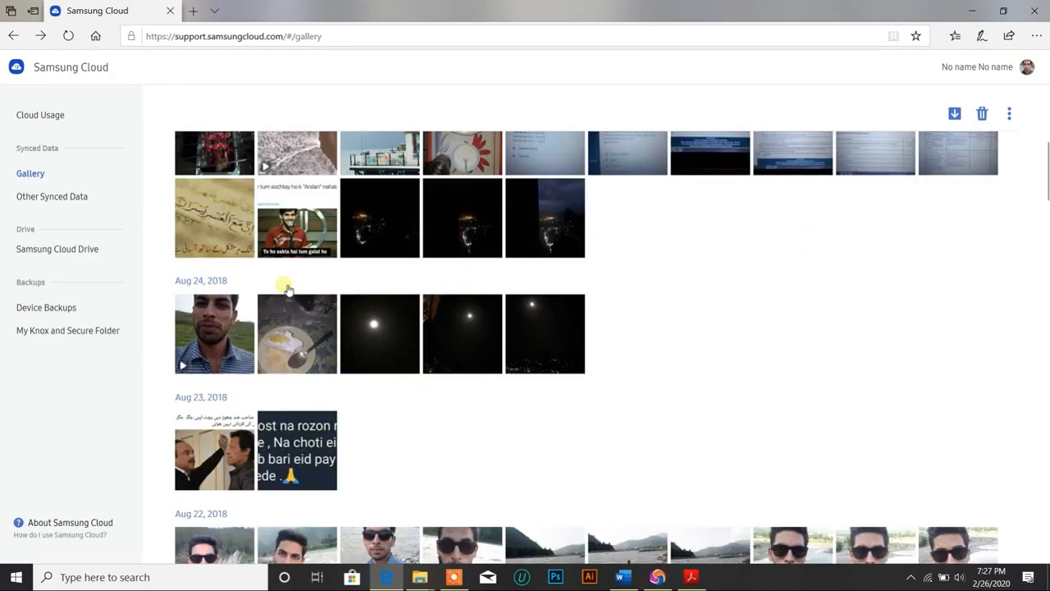
scroll("up", 3)
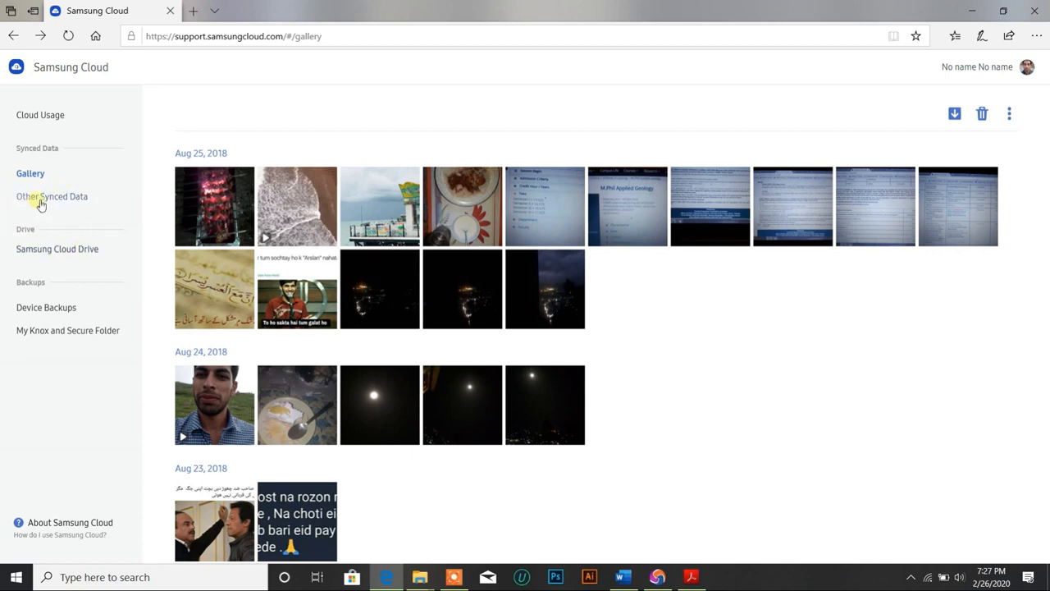
Step: View Other Synced Data (Contacts, Internet, Keyboard, Notes) and dismiss the context menu
left_click(51, 196)
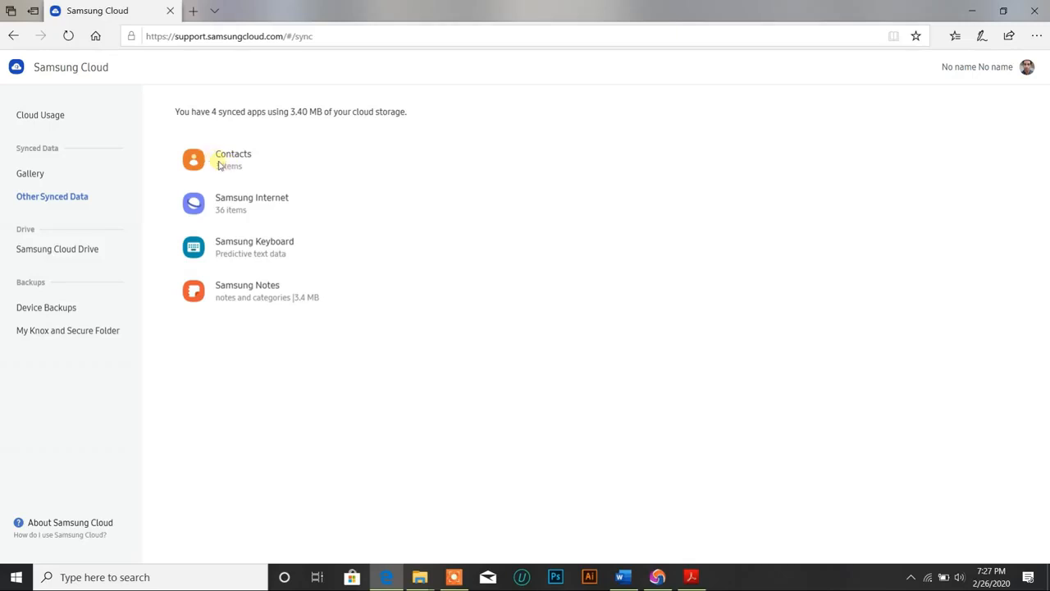
right_click(219, 164)
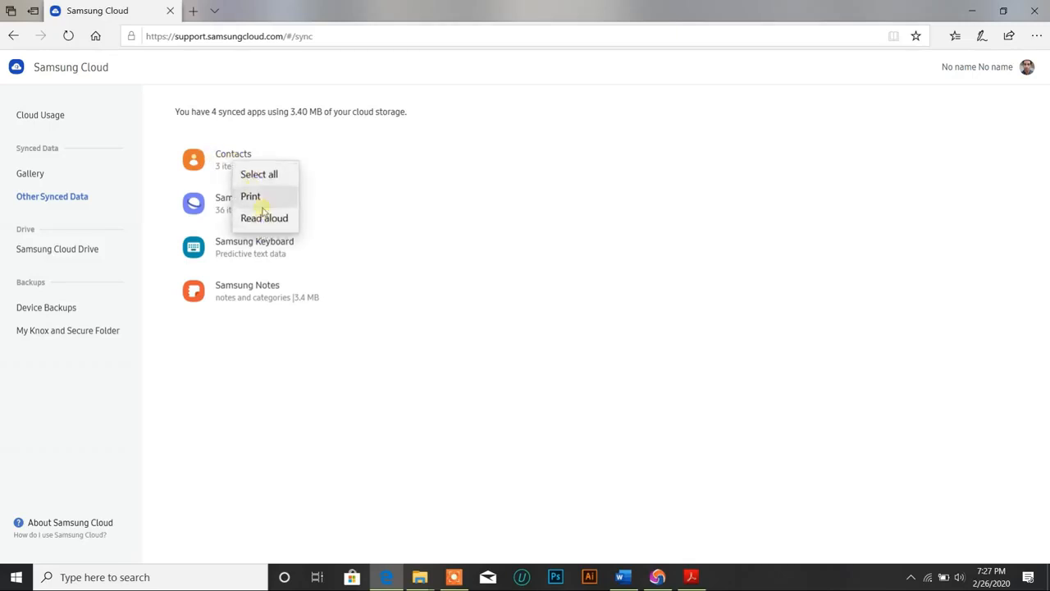
mouse_move(178, 134)
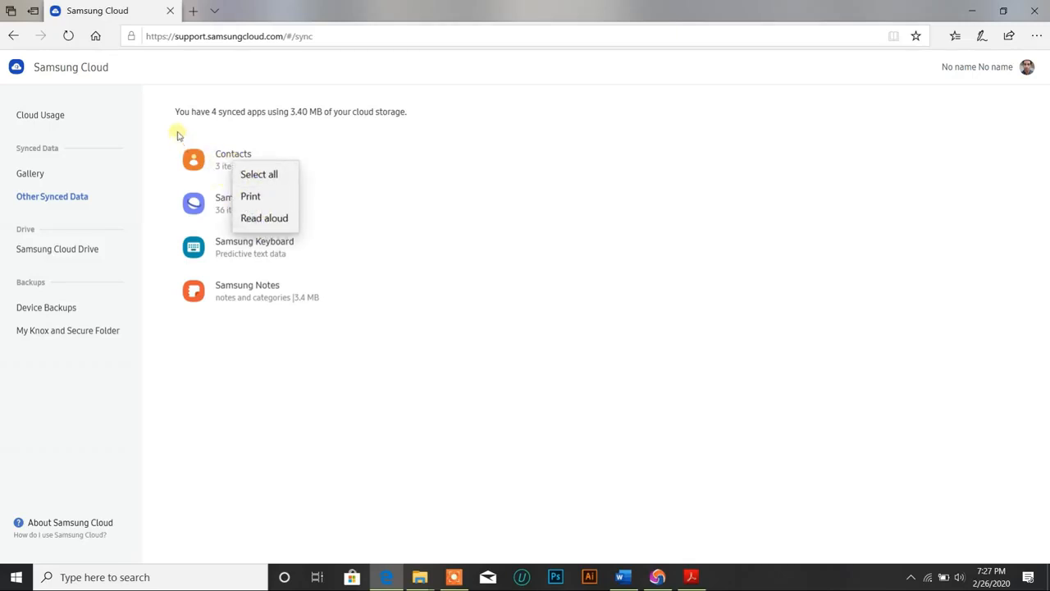
left_click(204, 132)
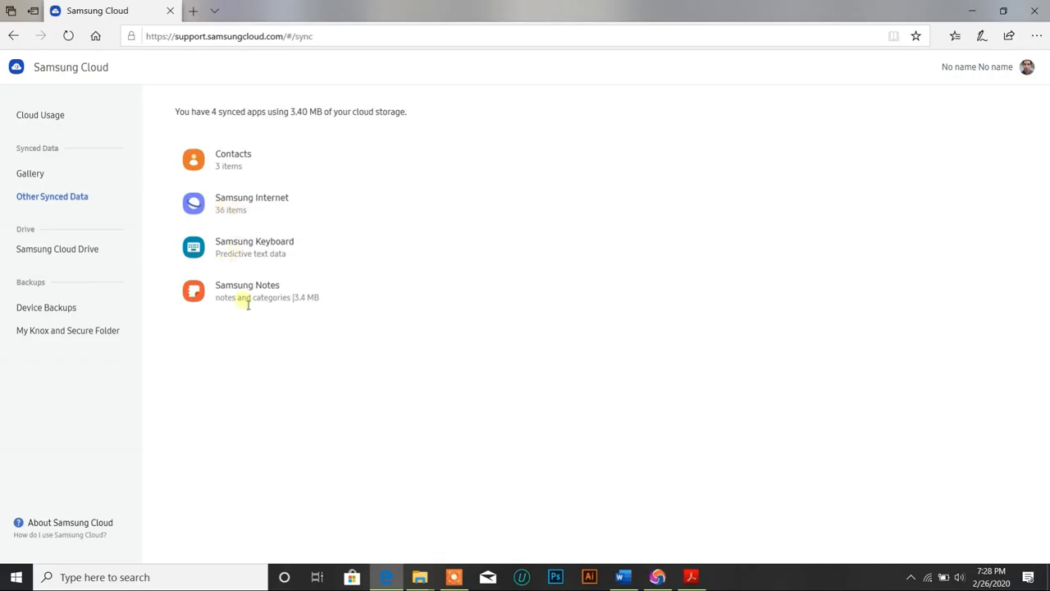
mouse_move(237, 310)
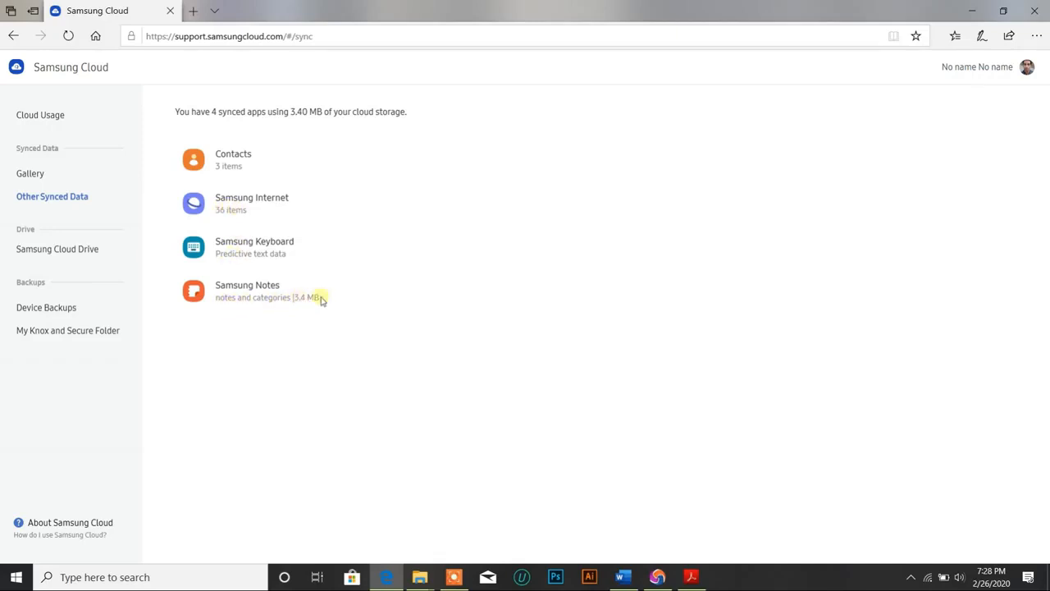
mouse_move(280, 195)
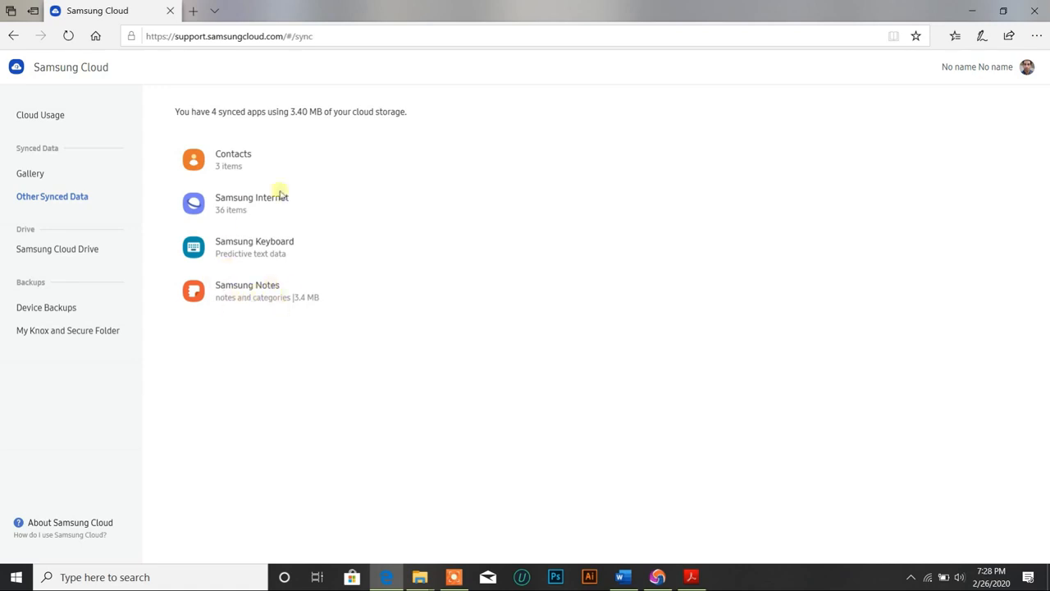
mouse_move(204, 310)
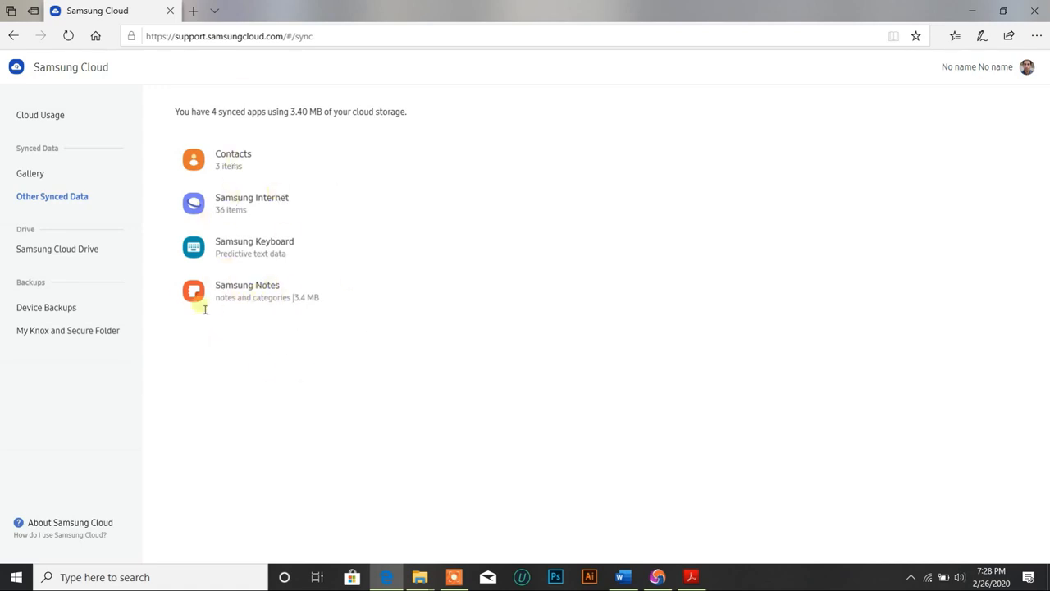
mouse_move(299, 213)
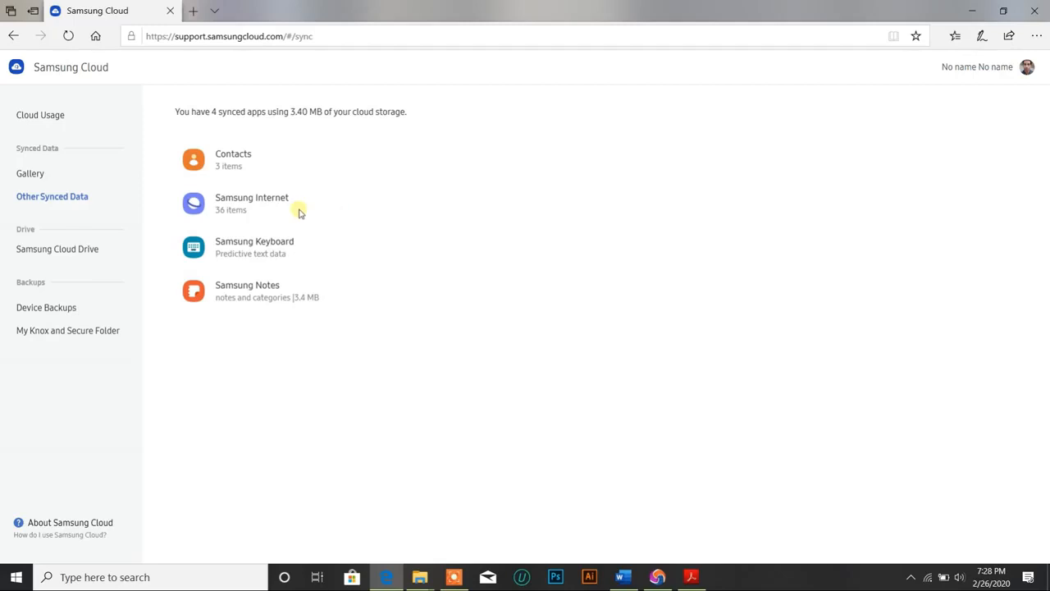
mouse_move(310, 241)
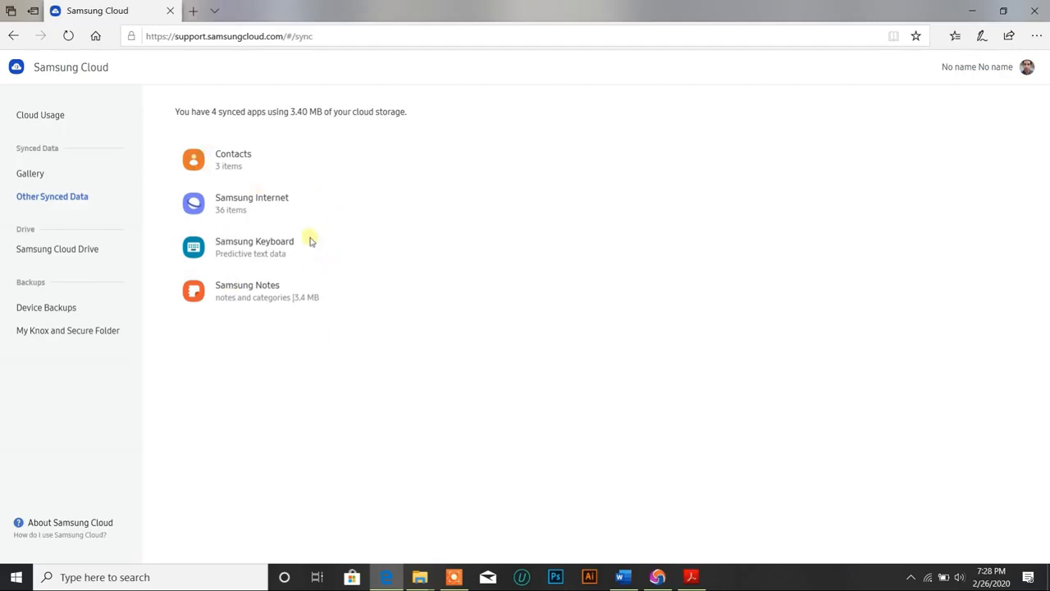
mouse_move(298, 265)
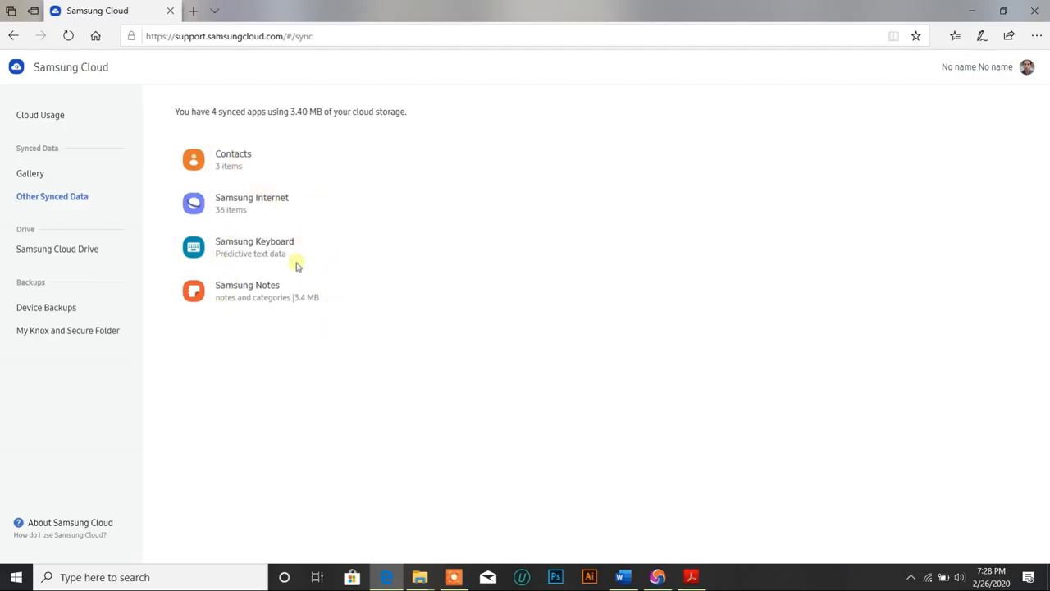
mouse_move(302, 216)
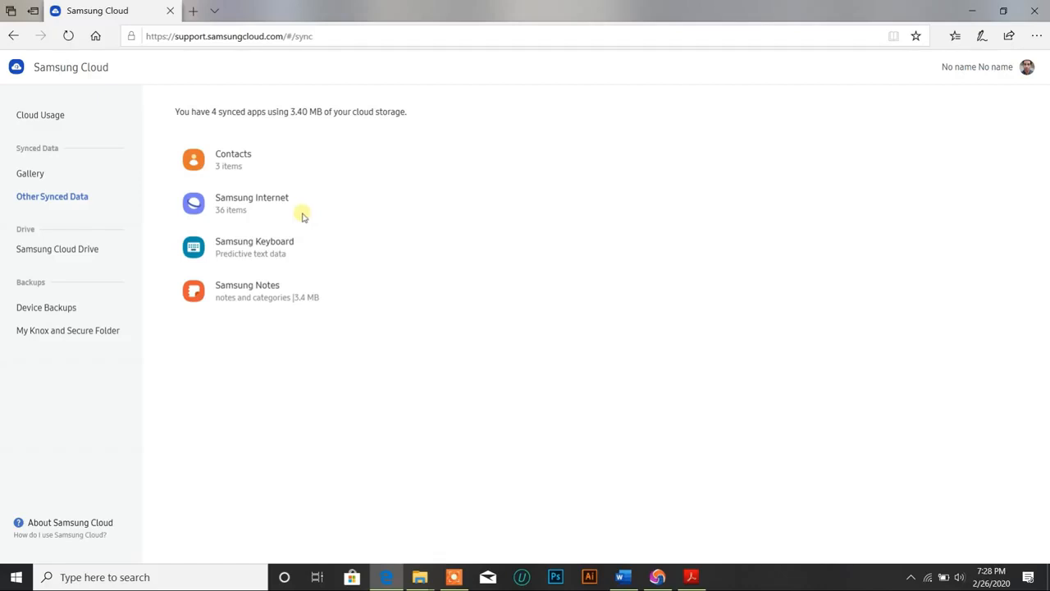
mouse_move(301, 204)
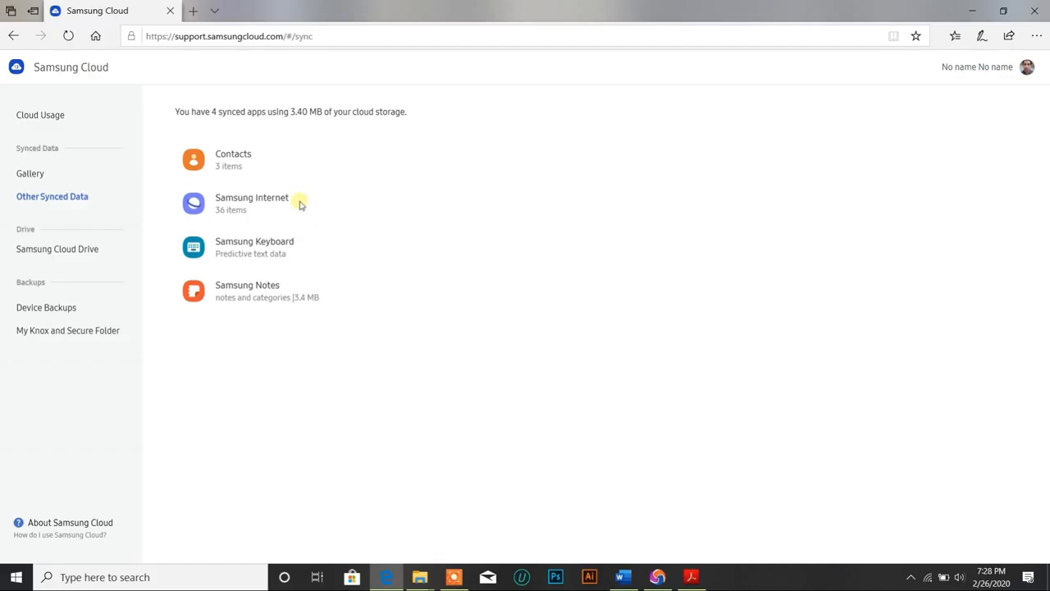
mouse_move(80, 183)
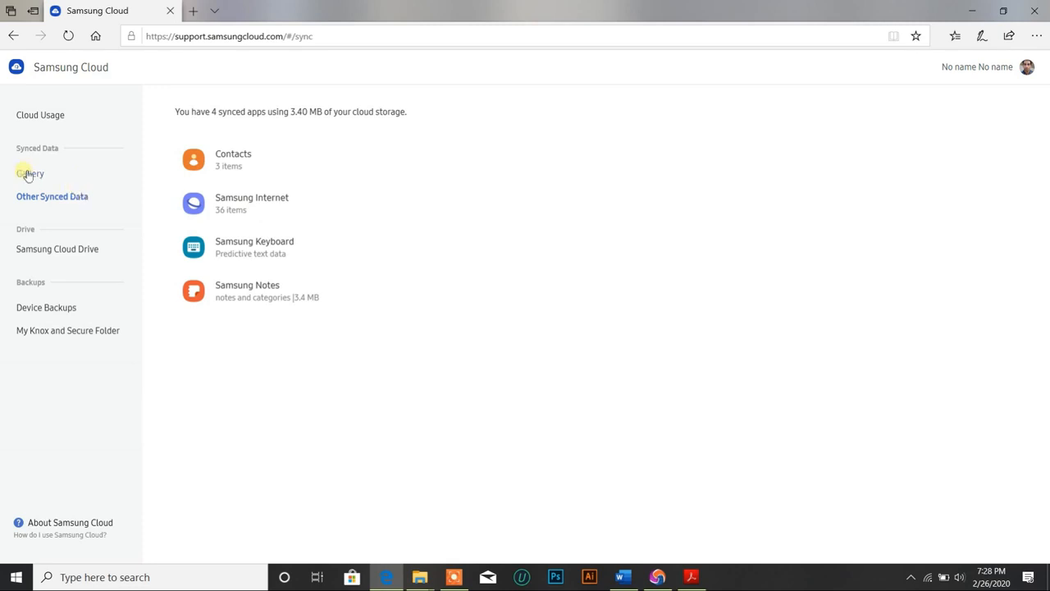
Step: Go to Gallery, then Cloud Usage showing 60.65% used and 5.90 GB available
left_click(30, 173)
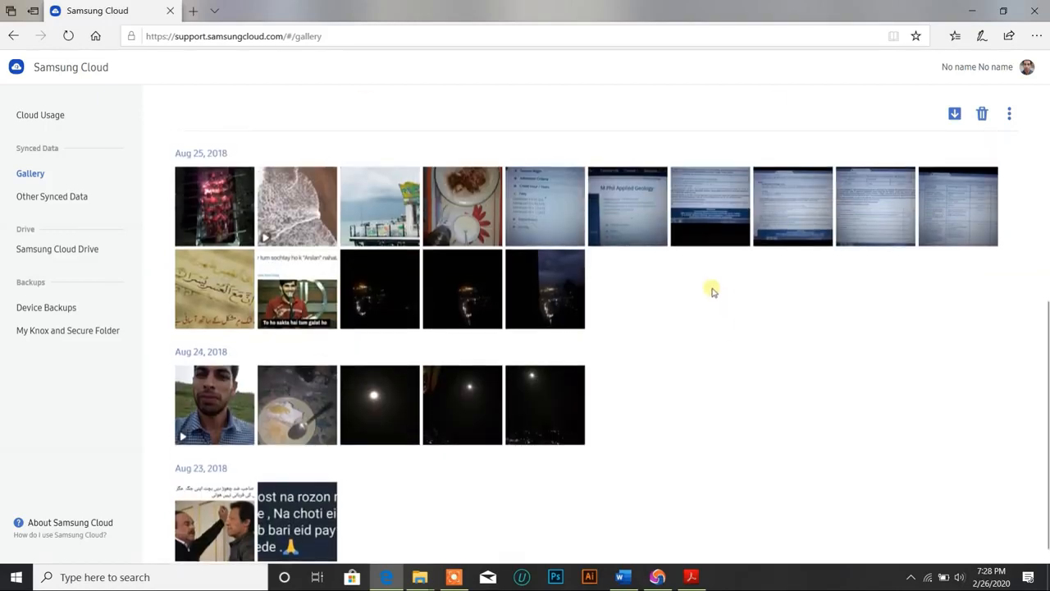
left_click(39, 115)
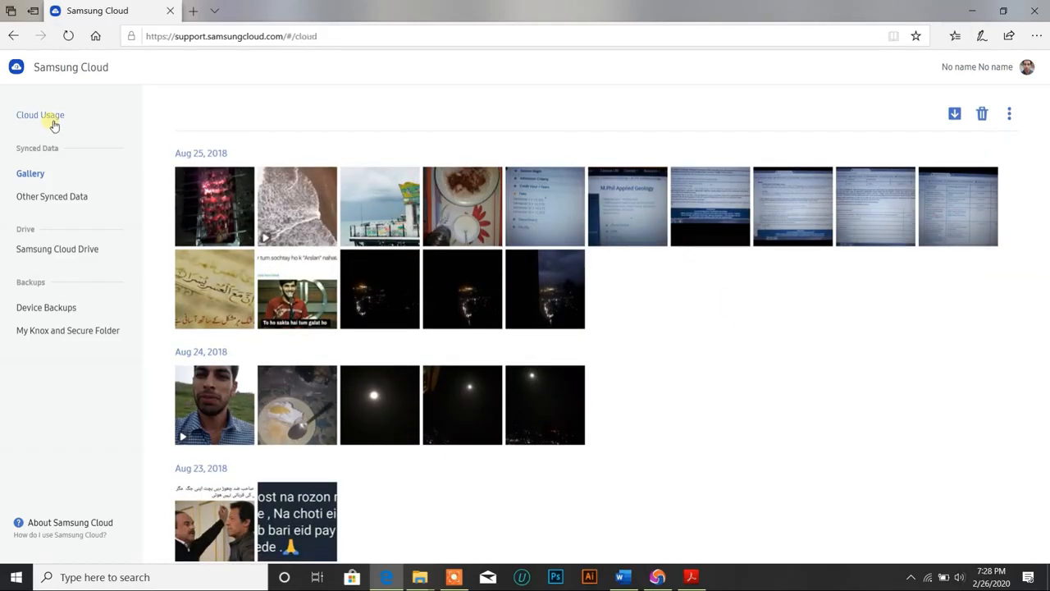
left_click(40, 115)
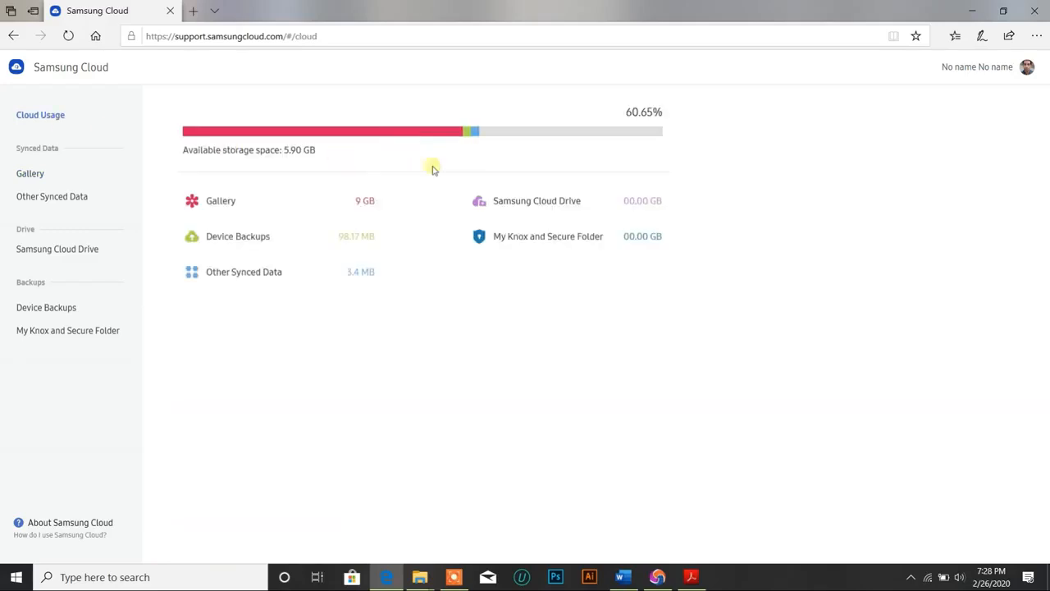
mouse_move(343, 261)
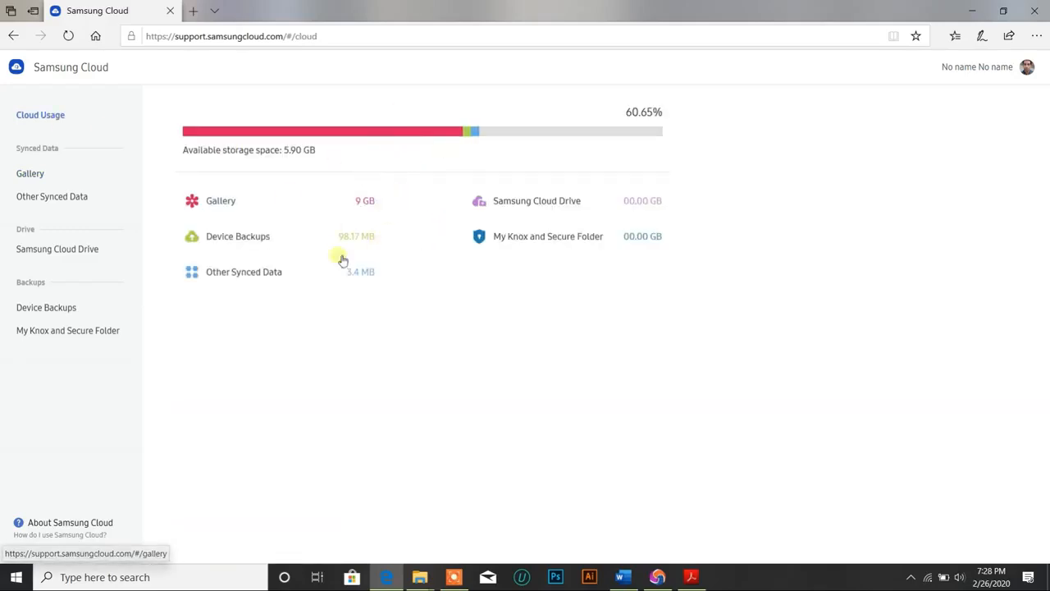
mouse_move(557, 495)
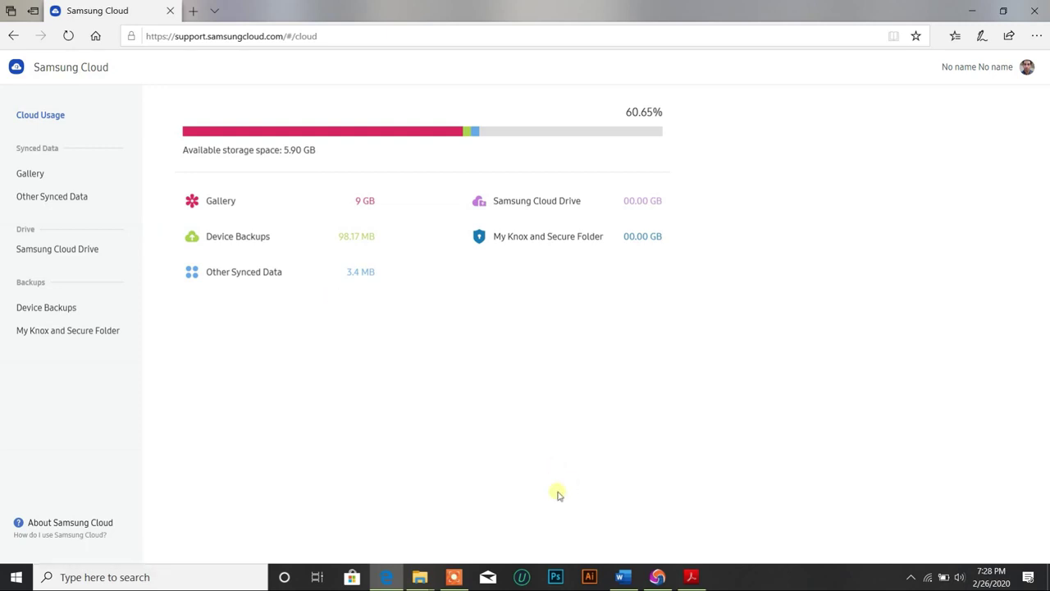
mouse_move(507, 518)
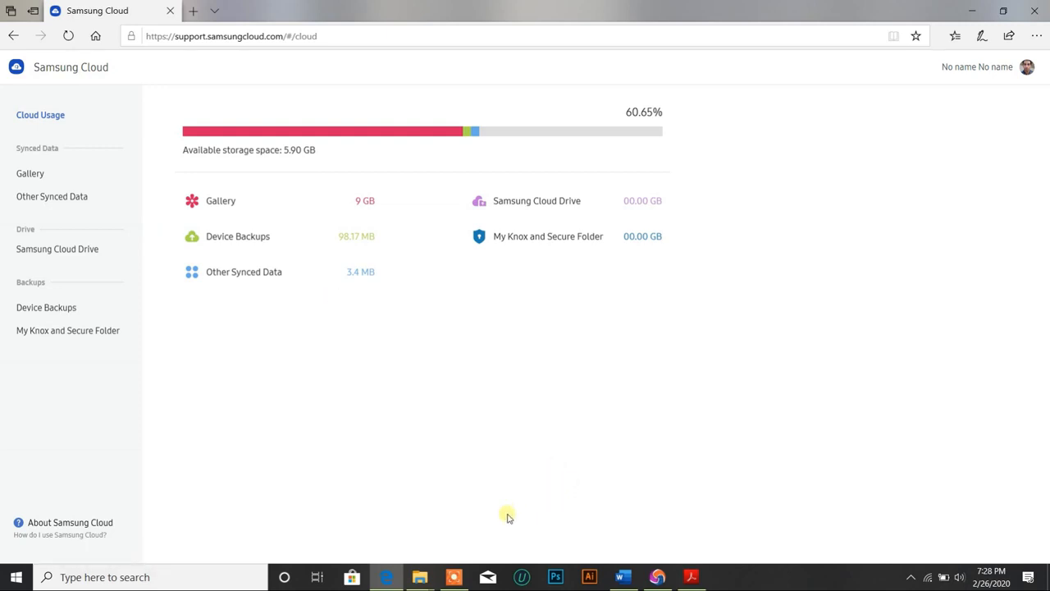